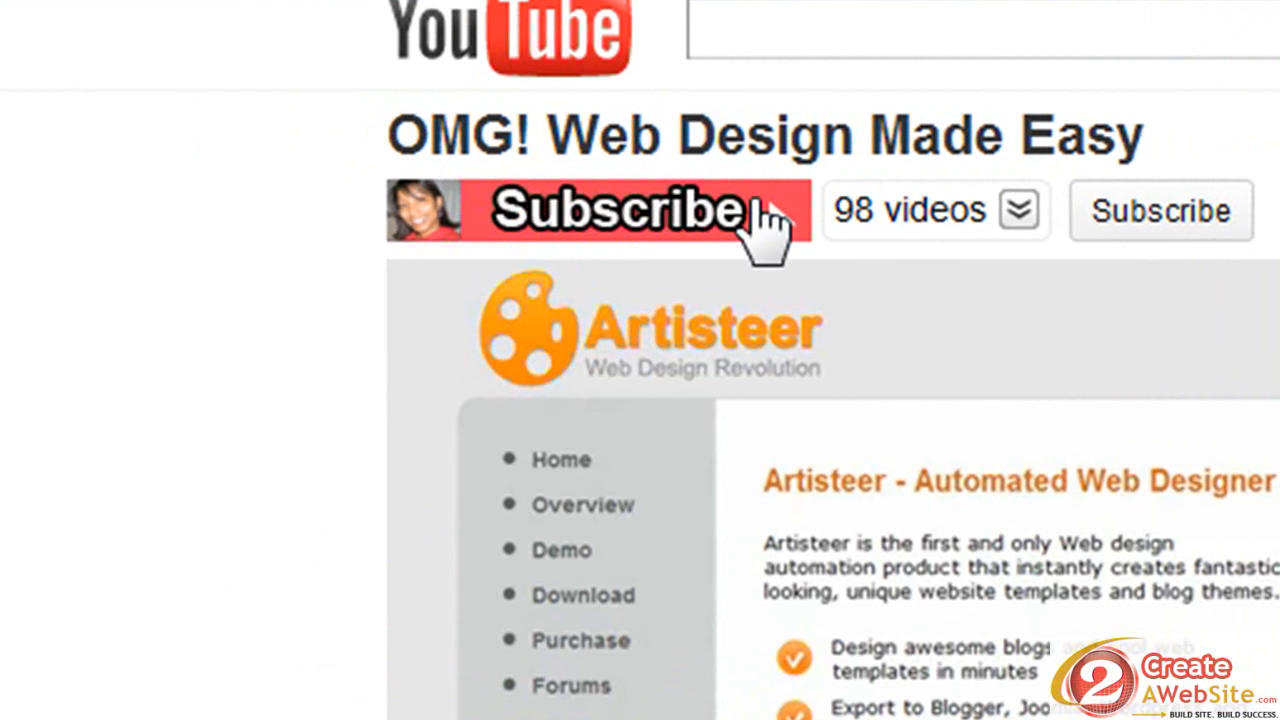
{"action": "mouse_move", "coordinate": [500, 250]}
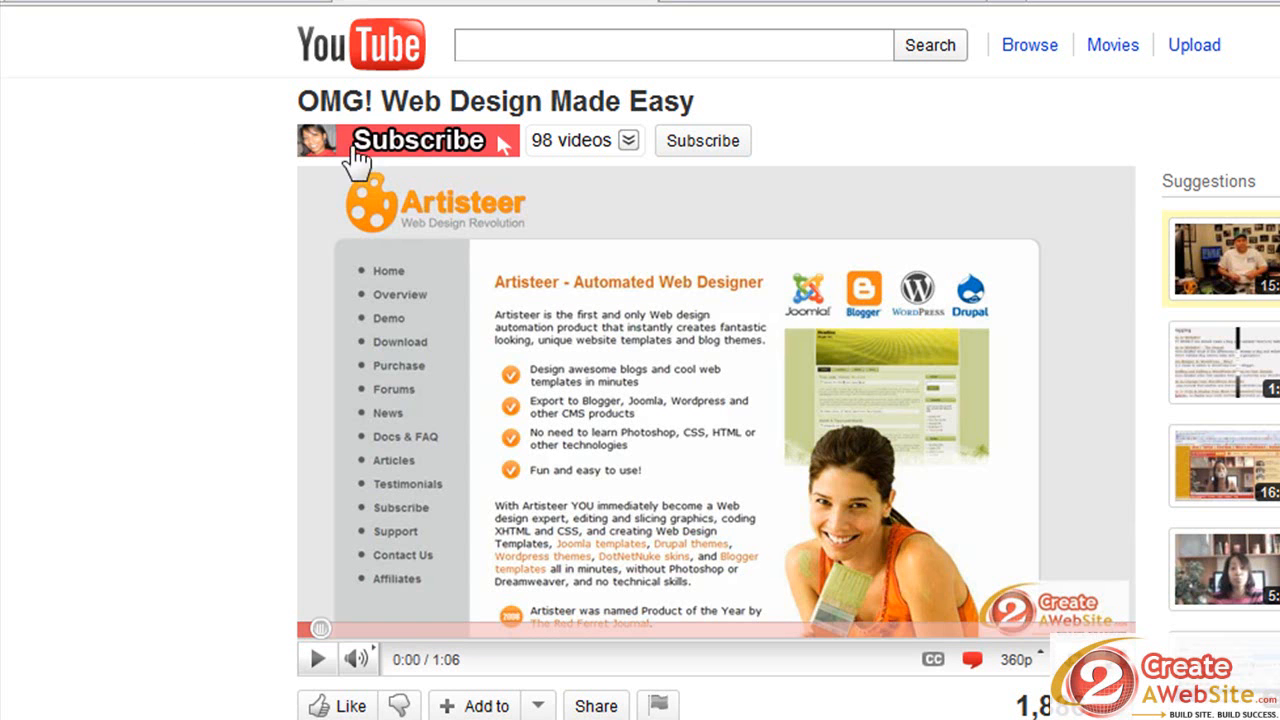
{"action": "mouse_move", "coordinate": [198, 8]}
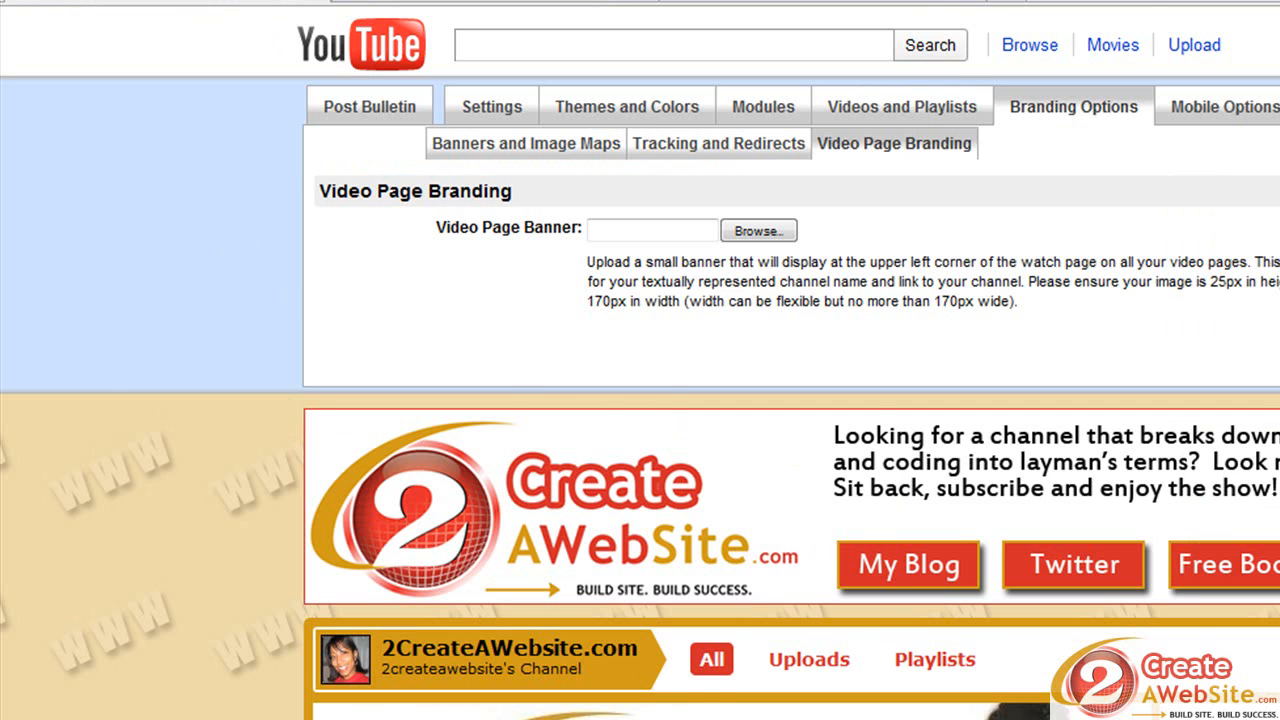
Create a new white document 170 pixels wide with a thin banner-strip height.
{"action": "scroll", "scroll_direction": "down", "scroll_amount": 3}
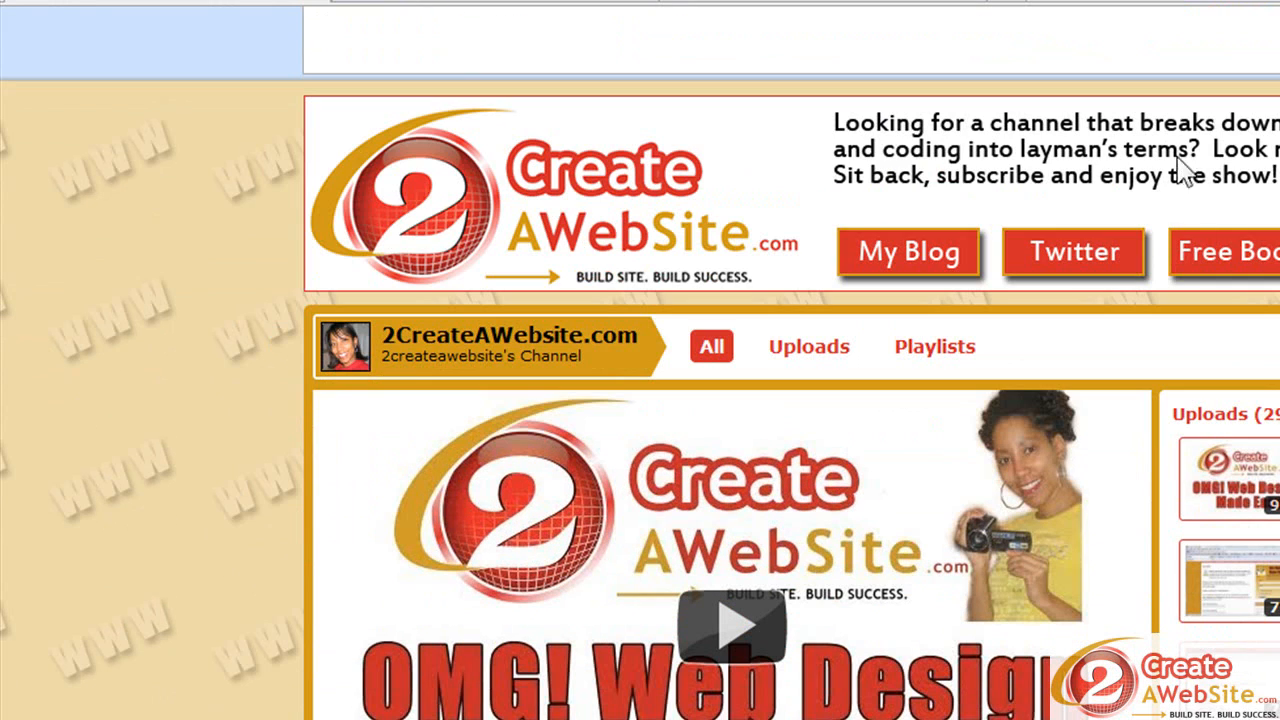
{"action": "mouse_move", "coordinate": [655, 150]}
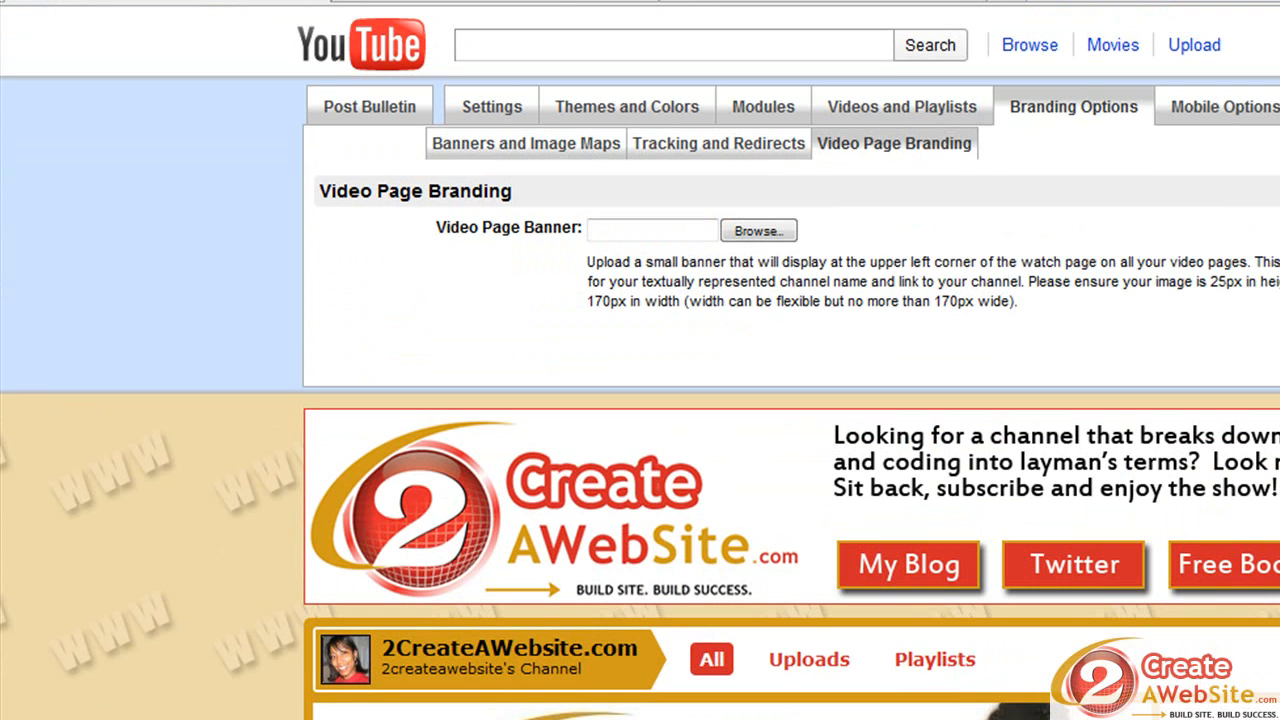
{"action": "mouse_move", "coordinate": [988, 118]}
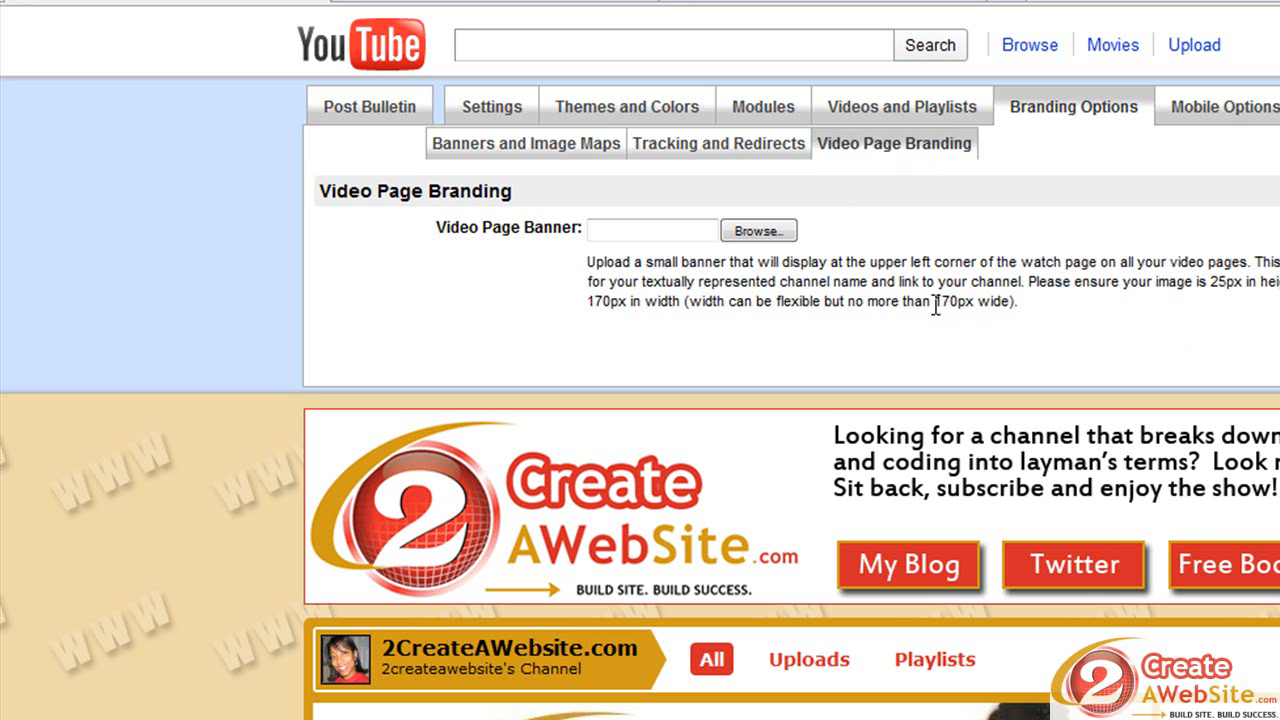
{"action": "mouse_move", "coordinate": [1227, 283]}
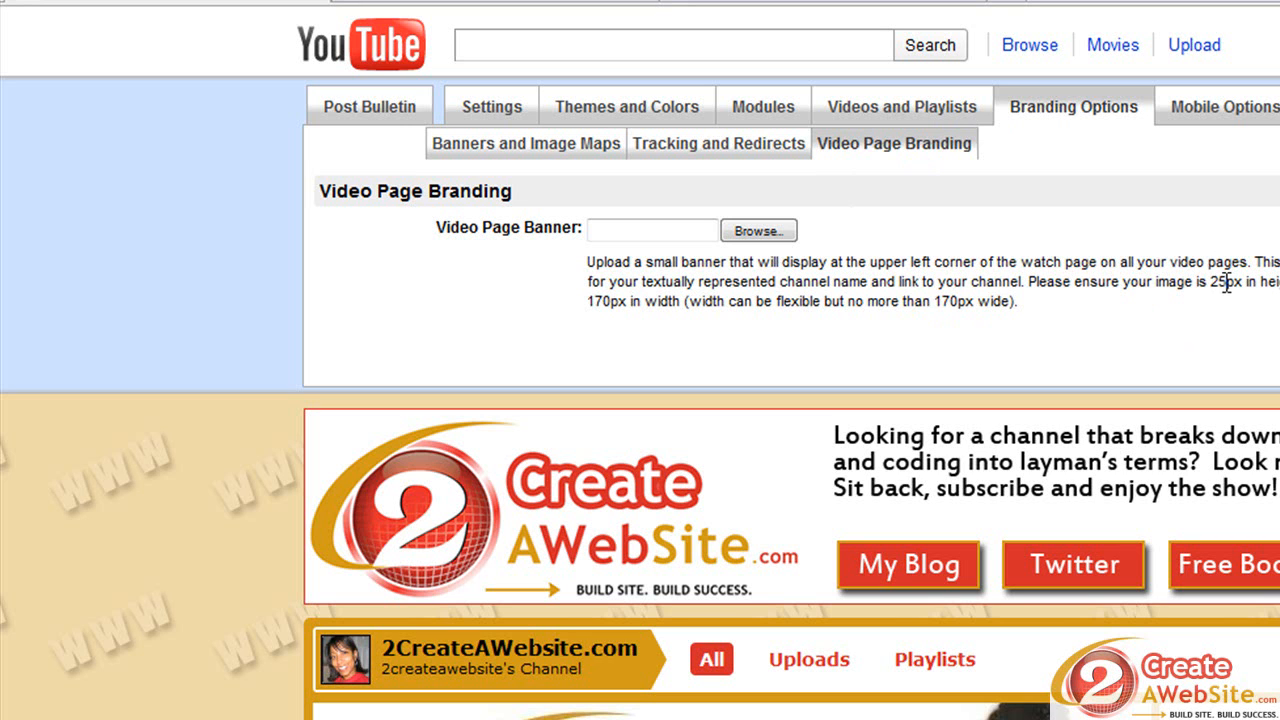
{"action": "mouse_move", "coordinate": [1155, 320]}
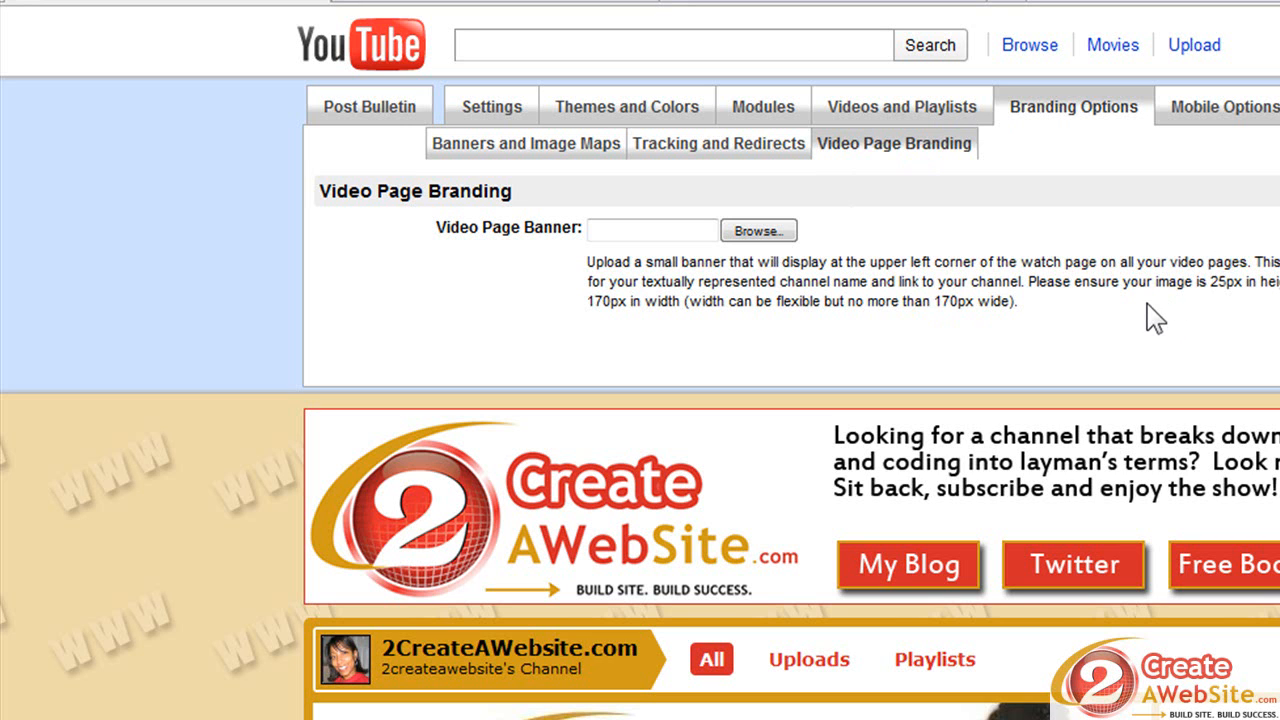
{"action": "mouse_move", "coordinate": [475, 12]}
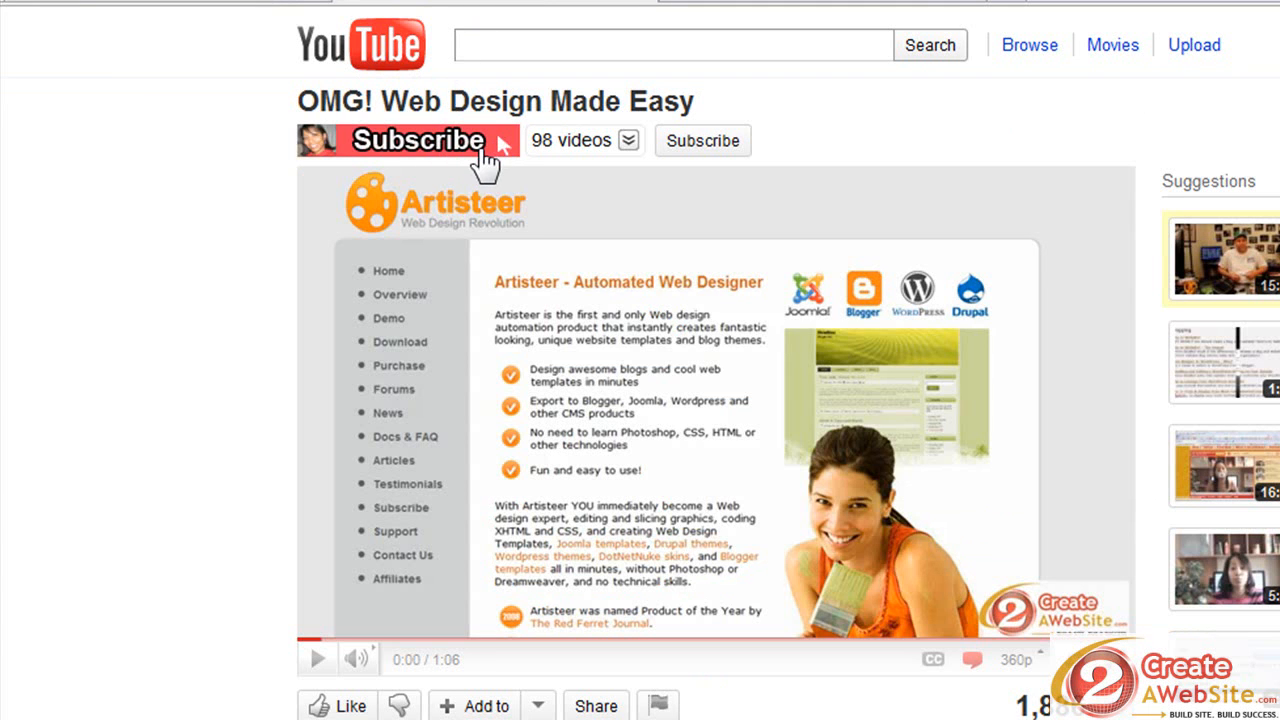
{"action": "mouse_move", "coordinate": [500, 160]}
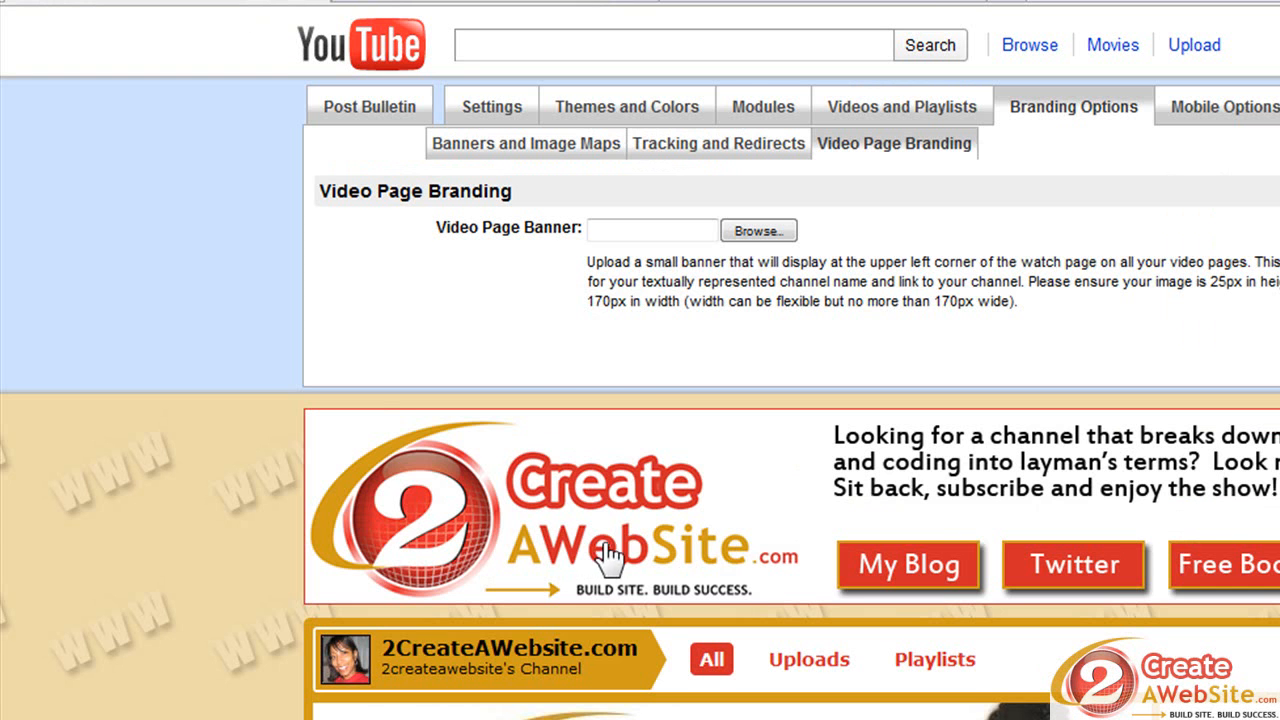
{"action": "scroll", "scroll_direction": "down", "scroll_amount": 3}
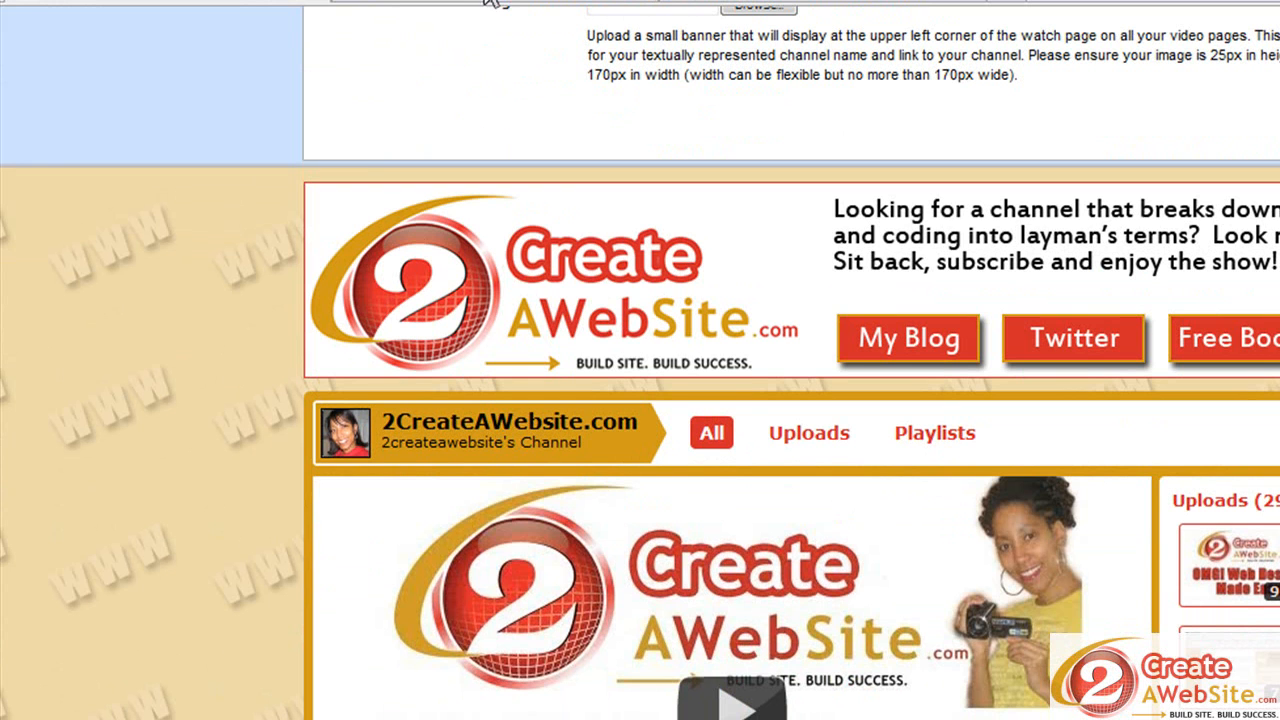
{"action": "mouse_move", "coordinate": [505, 5]}
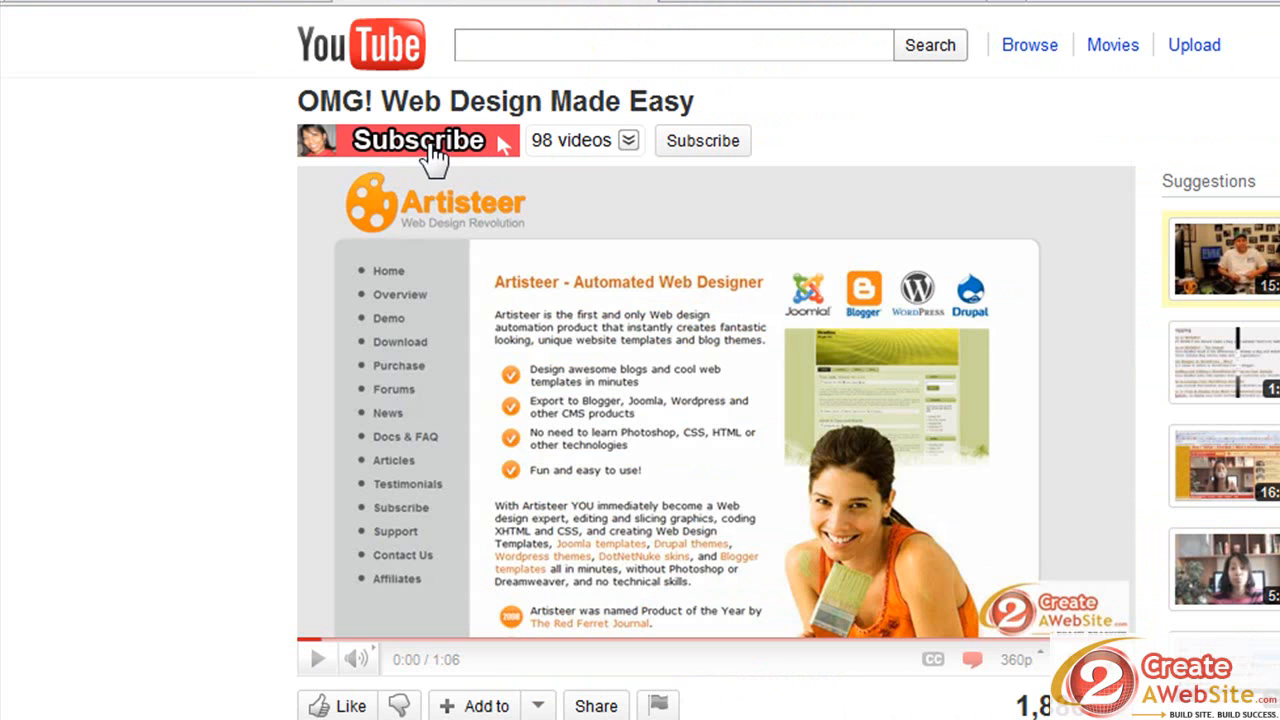
{"action": "mouse_move", "coordinate": [500, 150]}
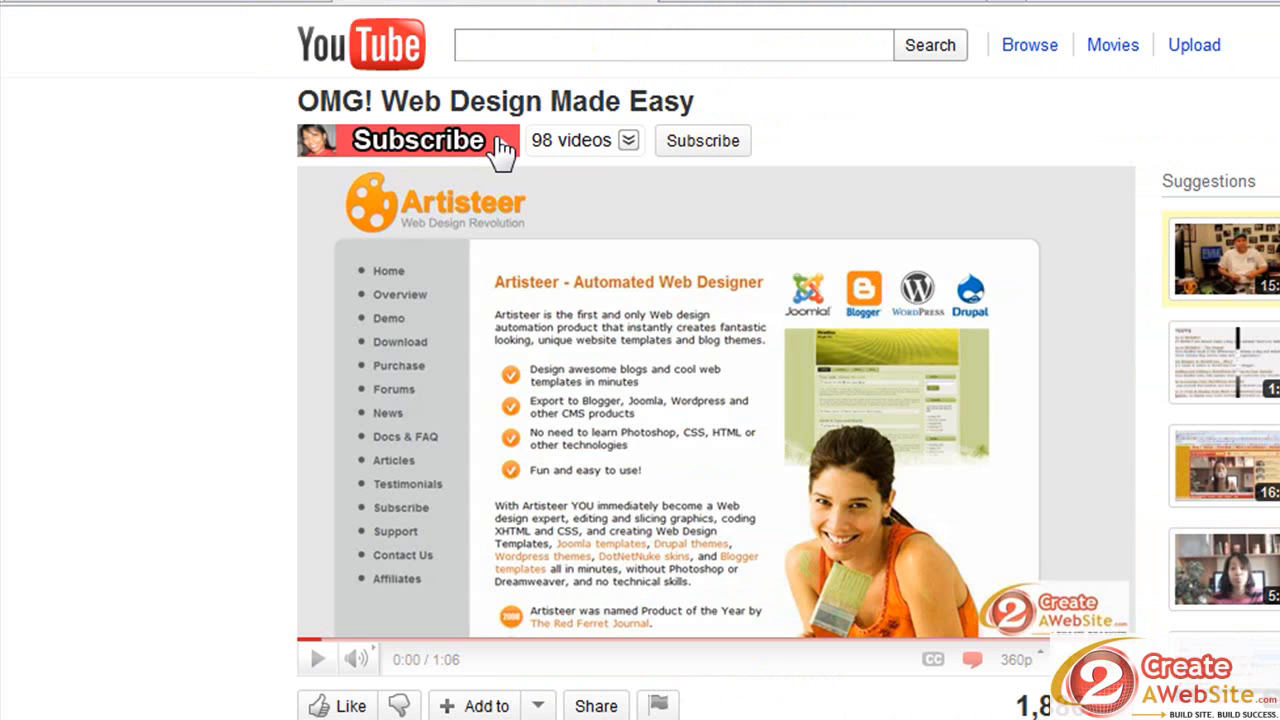
{"action": "mouse_move", "coordinate": [540, 200]}
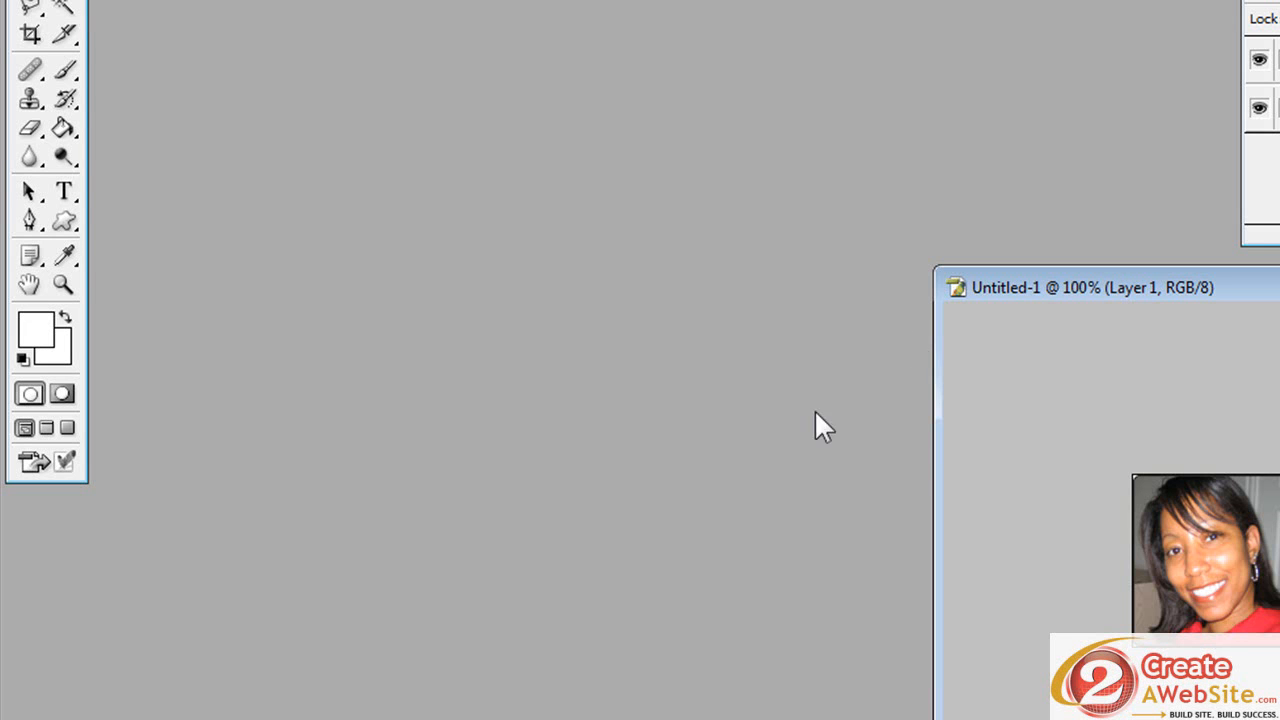
{"action": "mouse_move", "coordinate": [1000, 295]}
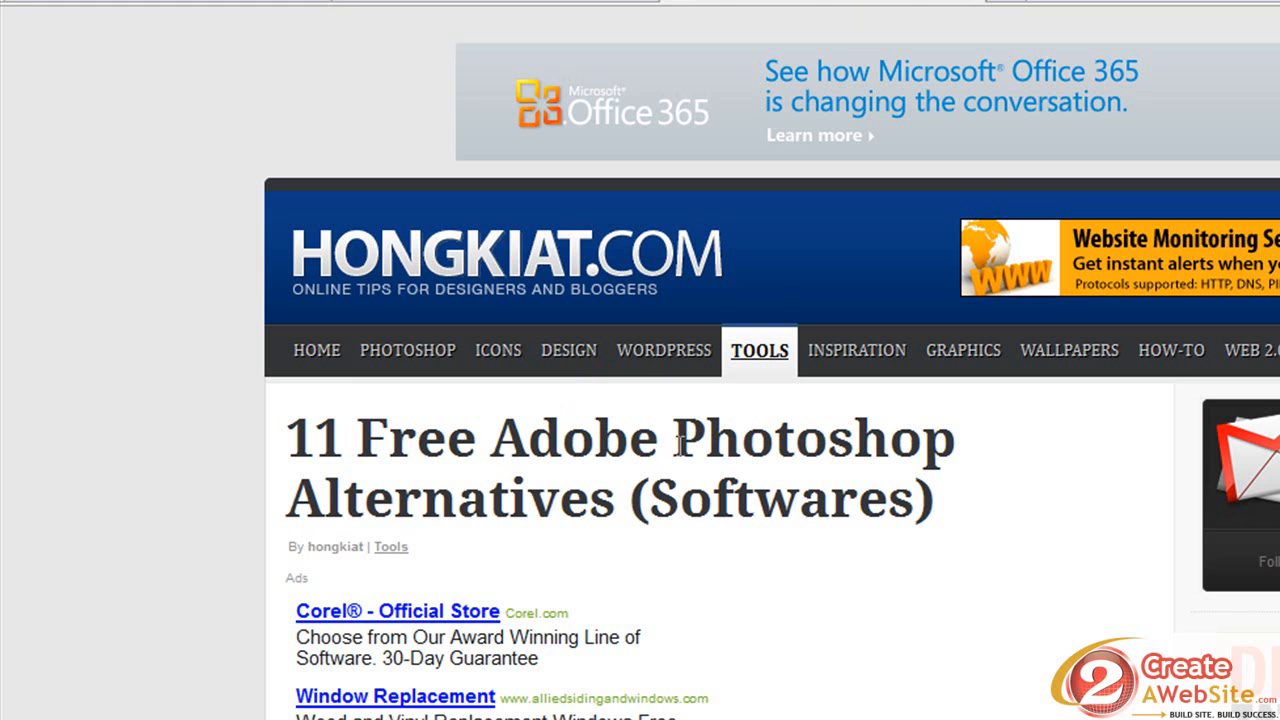
{"action": "scroll", "scroll_direction": "down", "scroll_amount": 3}
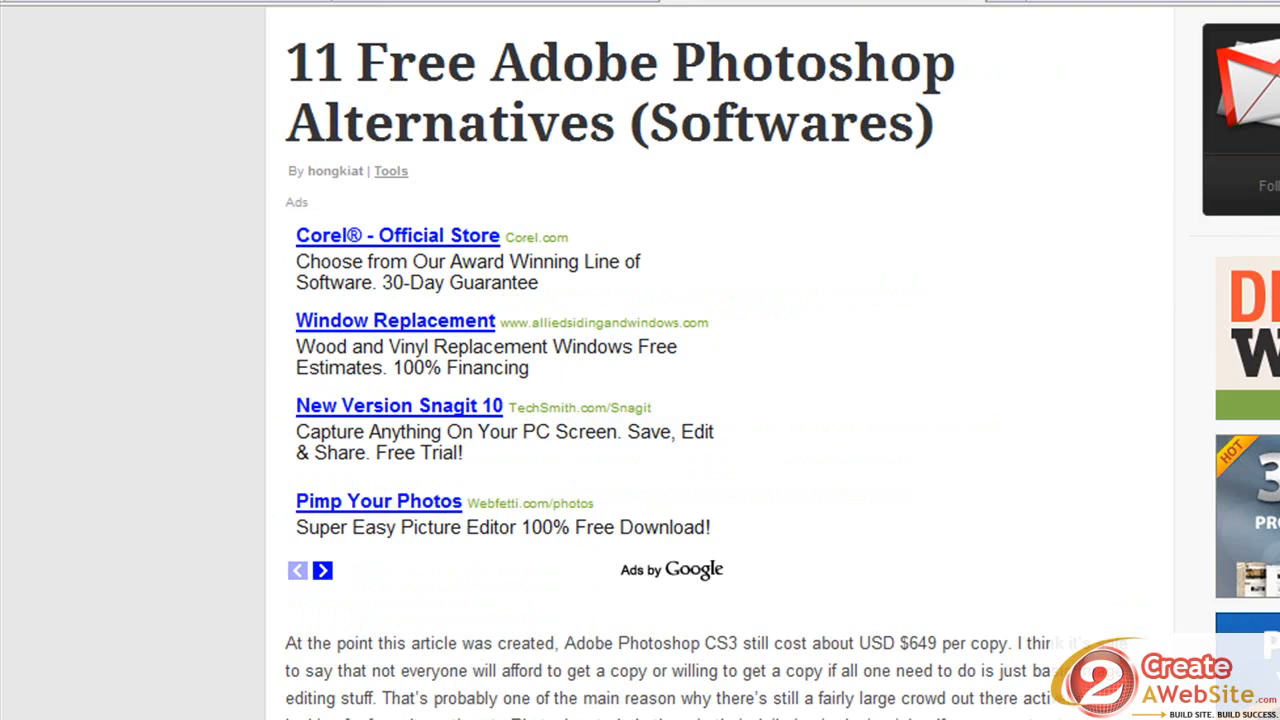
{"action": "scroll", "scroll_direction": "down", "scroll_amount": 3}
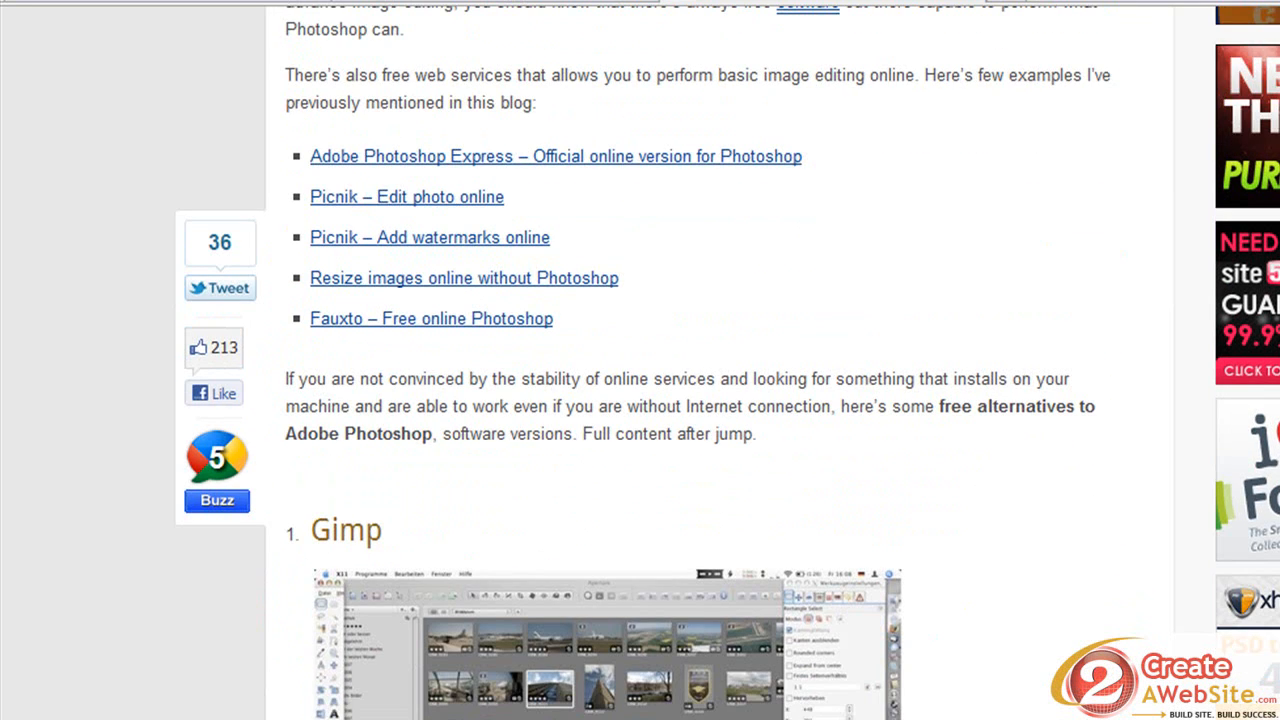
{"action": "scroll", "scroll_direction": "down", "scroll_amount": 3}
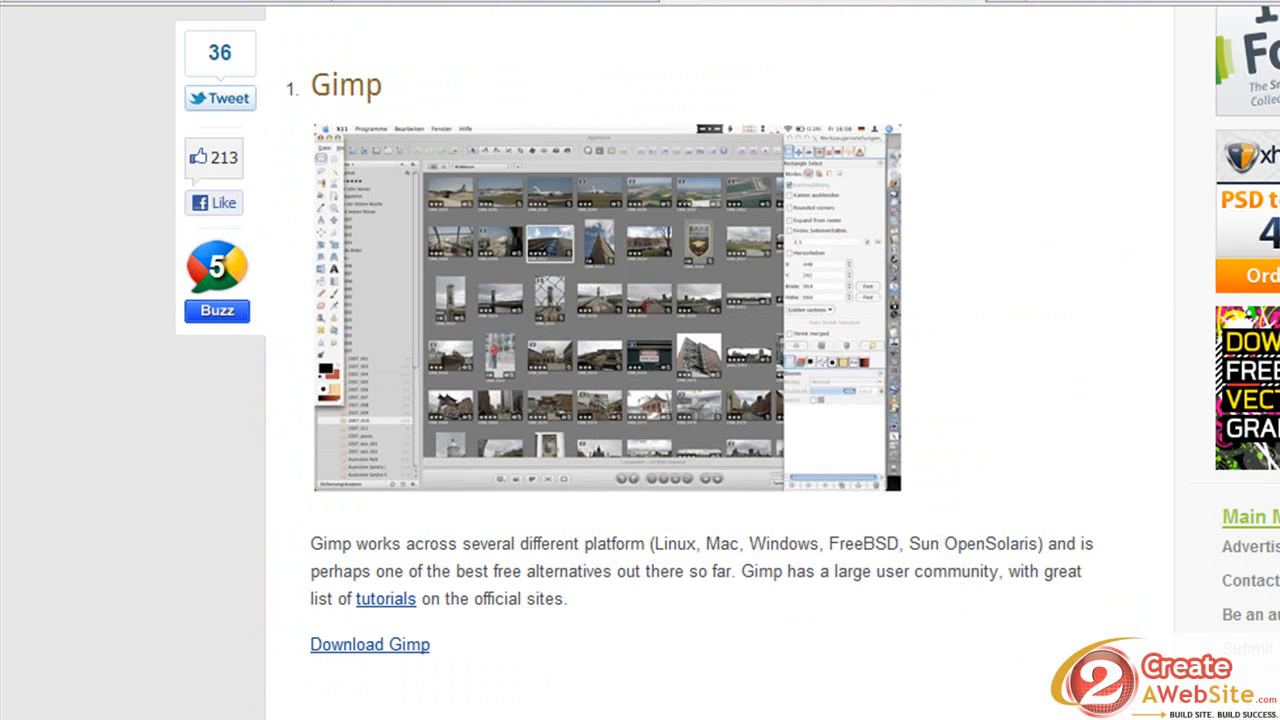
{"action": "scroll", "scroll_direction": "down", "scroll_amount": 3}
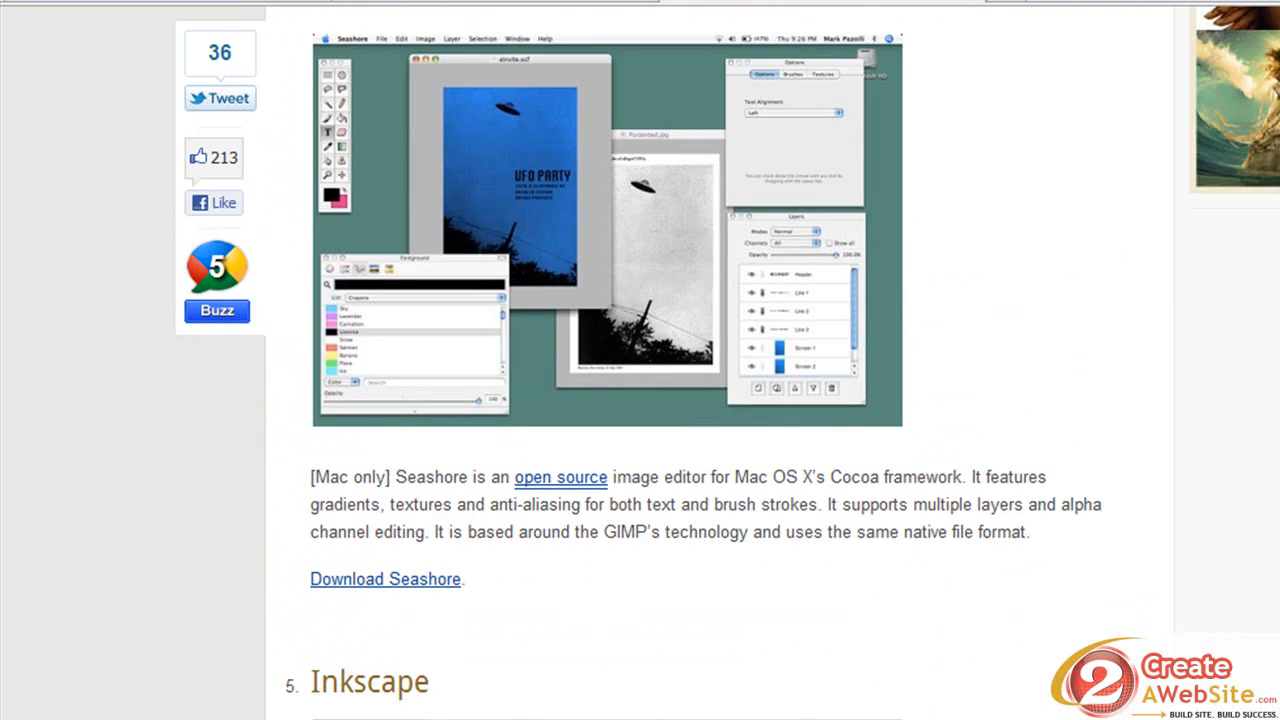
{"action": "scroll", "scroll_direction": "down", "scroll_amount": 3}
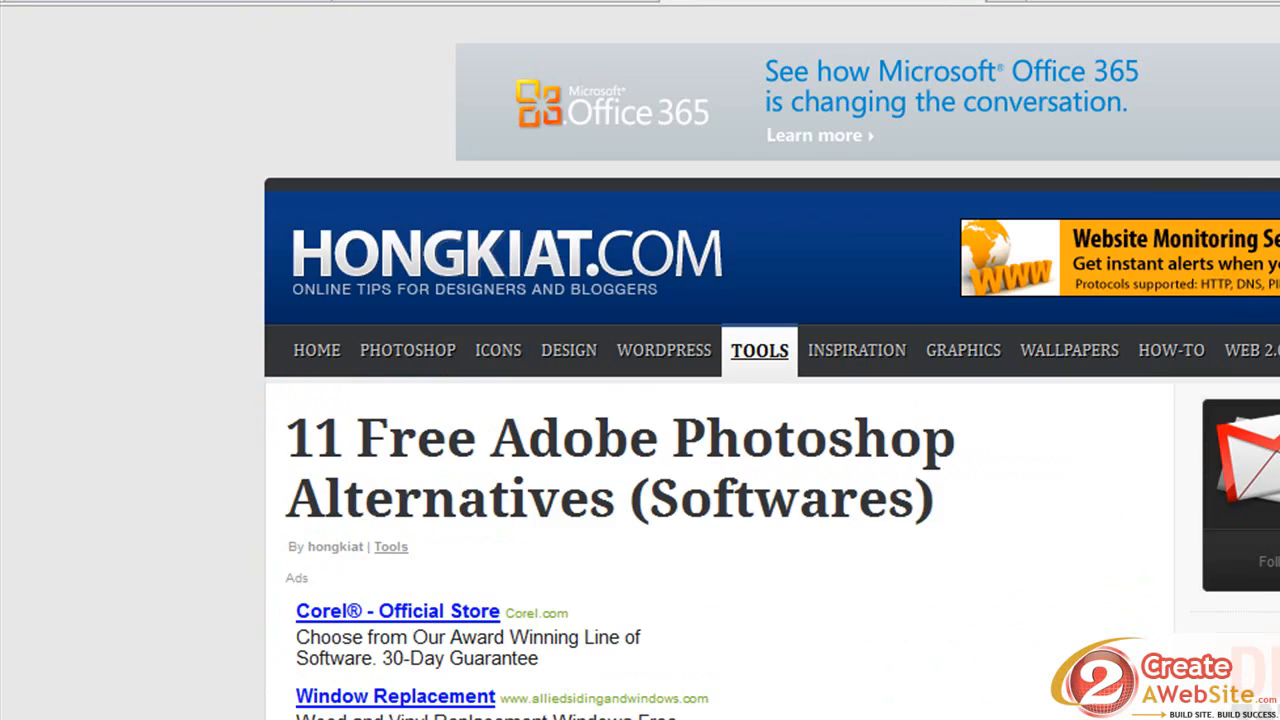
{"action": "scroll", "scroll_direction": "down", "scroll_amount": 3}
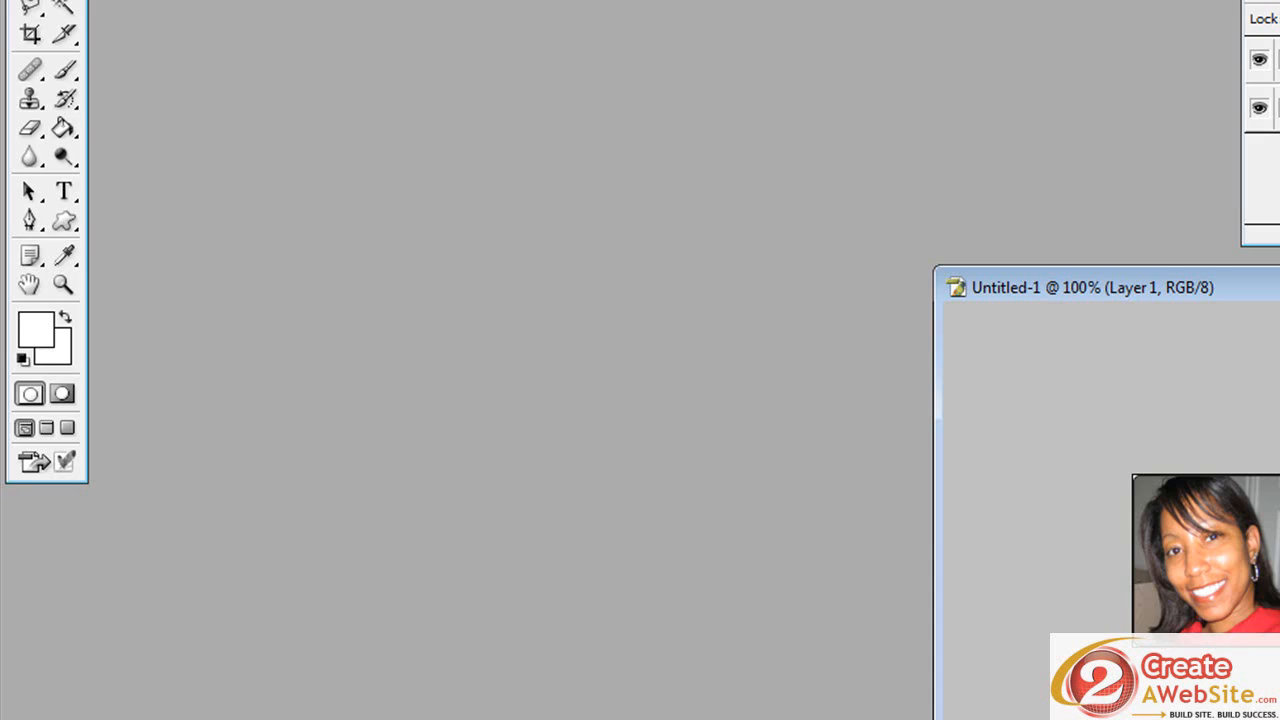
{"action": "left_click", "coordinate": [17, 33]}
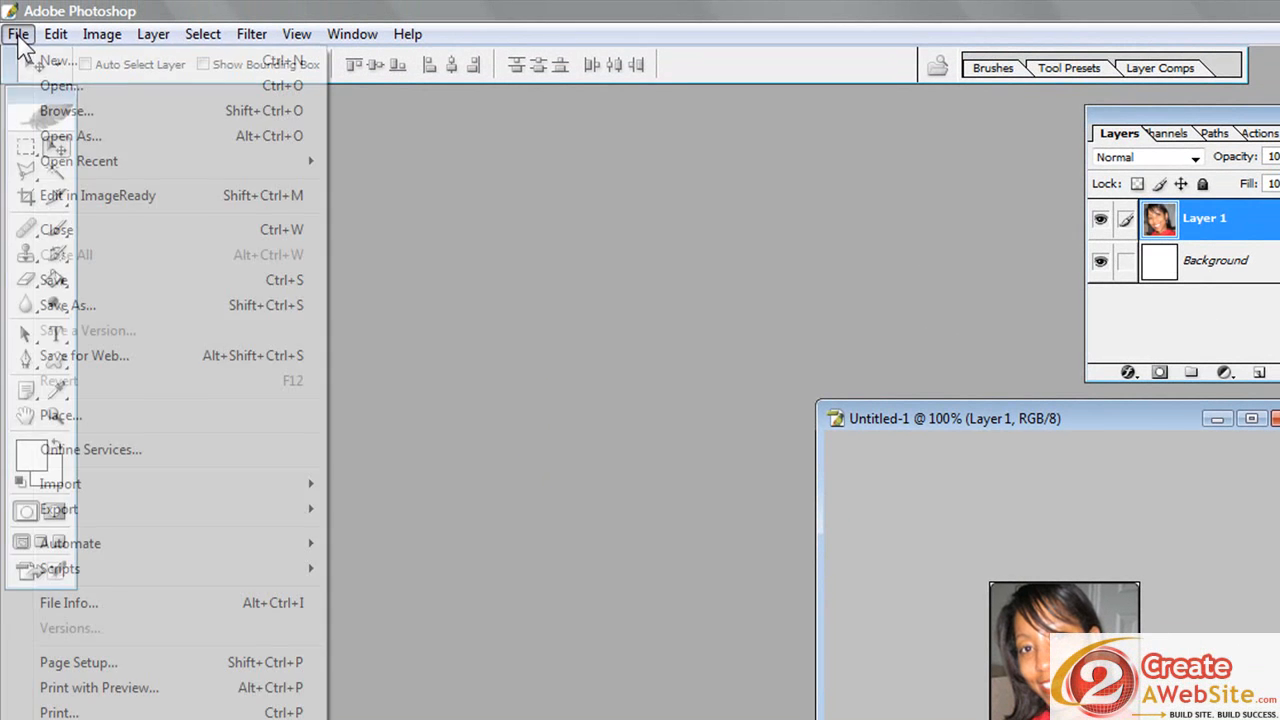
{"action": "left_click", "coordinate": [52, 61]}
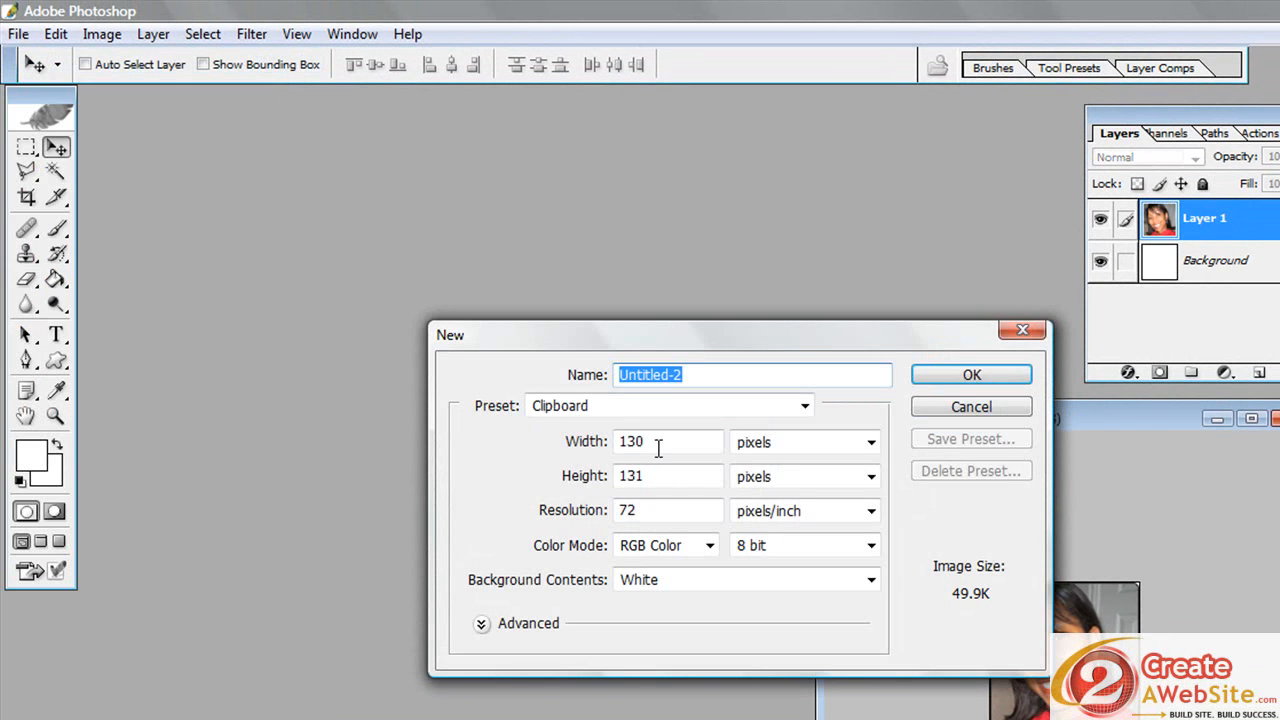
{"action": "type", "text": "170"}
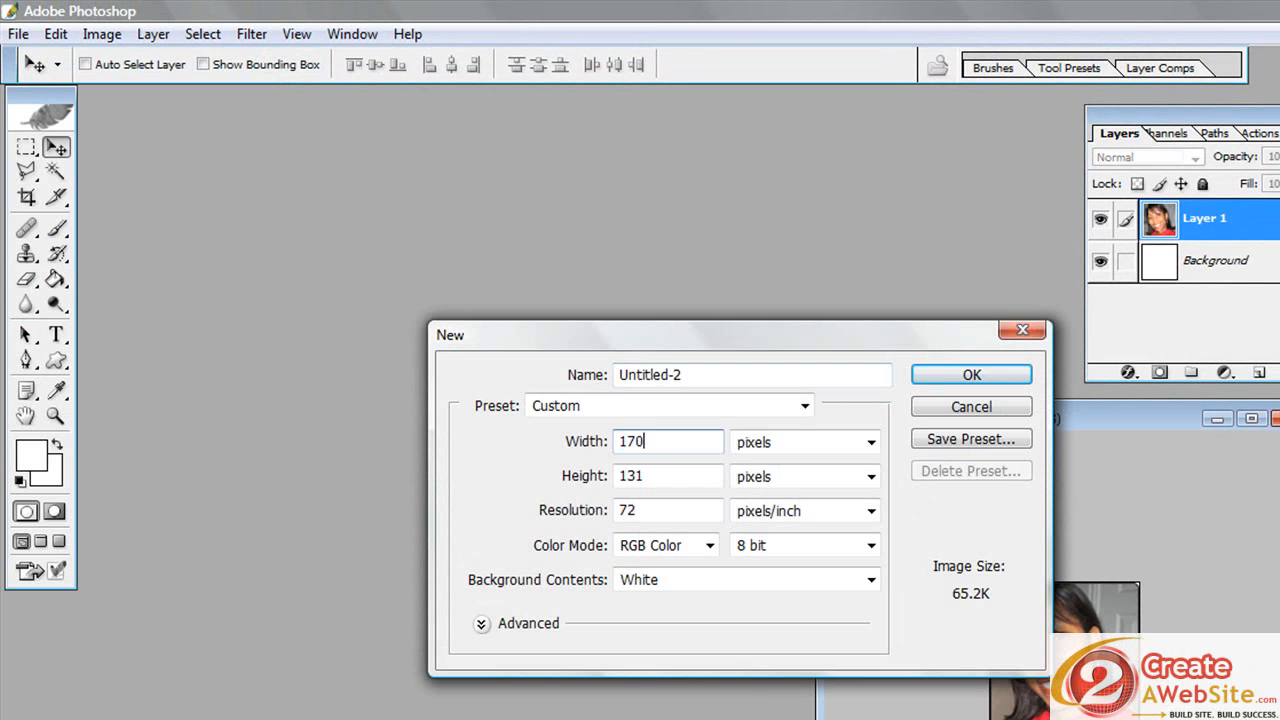
{"action": "left_click", "coordinate": [668, 475]}
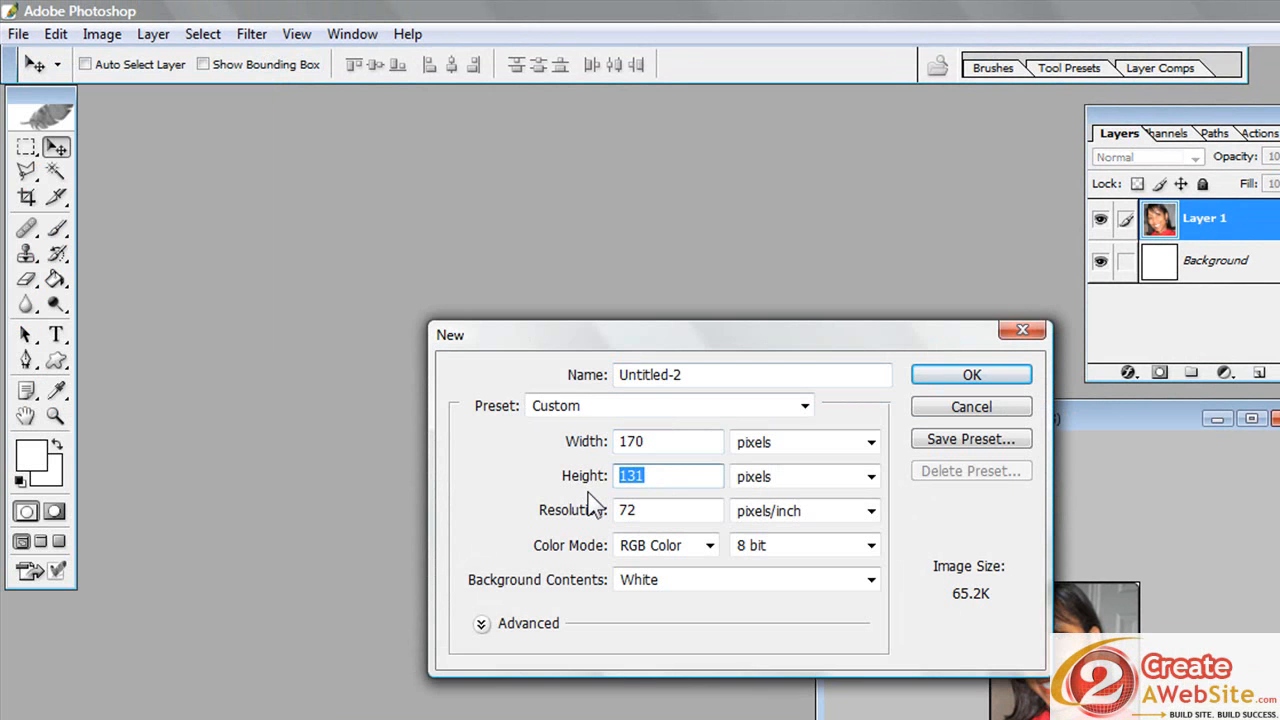
{"action": "left_click", "coordinate": [970, 373]}
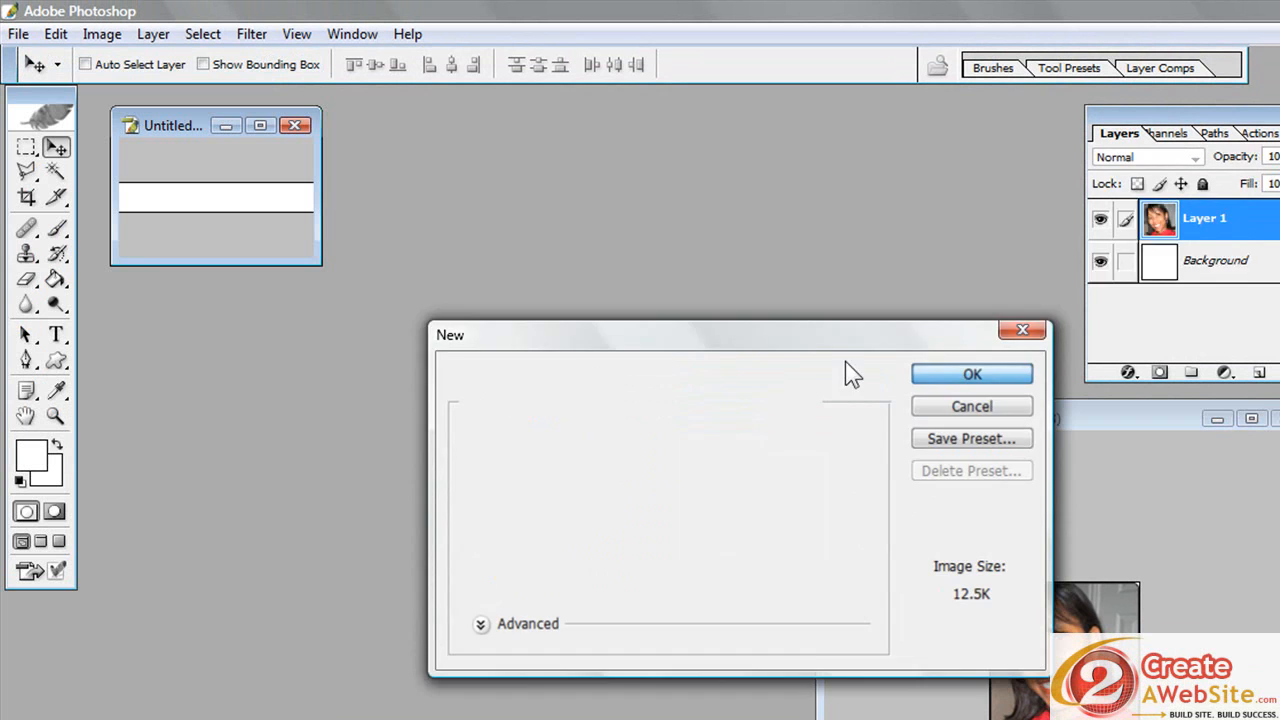
{"action": "left_click", "coordinate": [970, 373]}
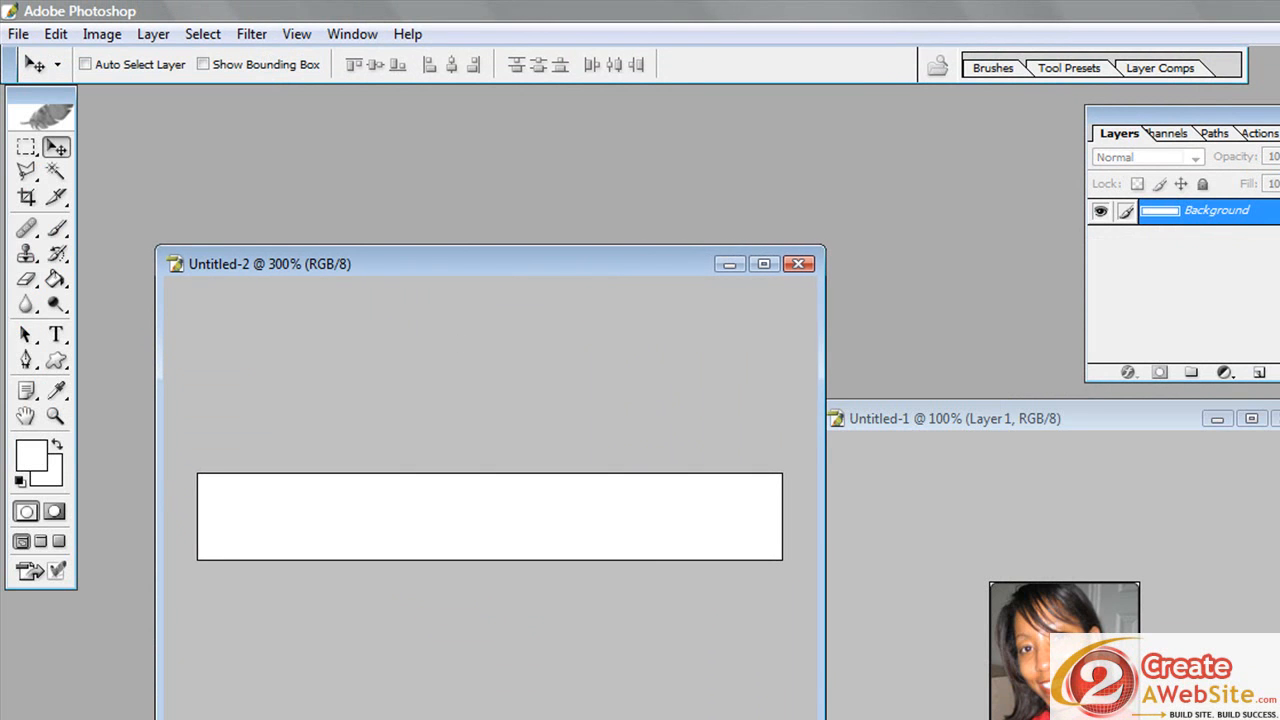
Reposition the banner window and convert its Background into editable Layer 0.
{"action": "left_click_drag", "start_coordinate": [269, 263], "coordinate": [254, 213]}
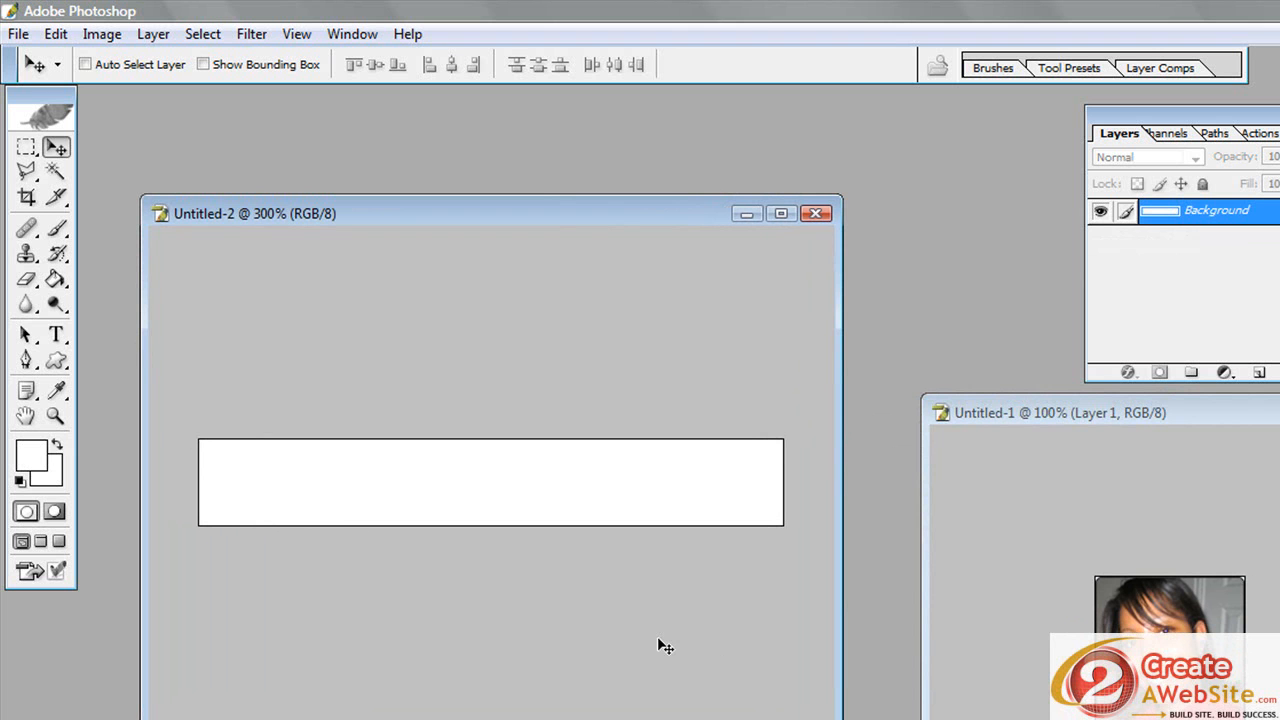
{"action": "mouse_move", "coordinate": [670, 450]}
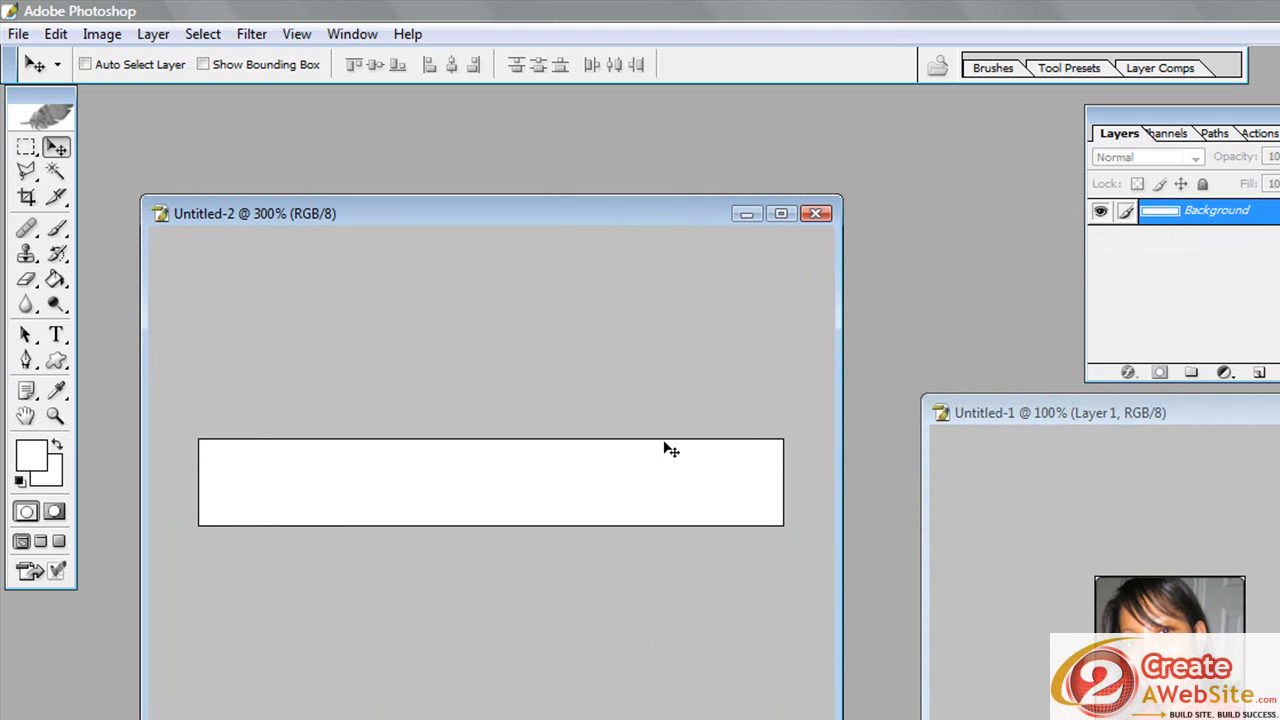
{"action": "mouse_move", "coordinate": [1205, 245]}
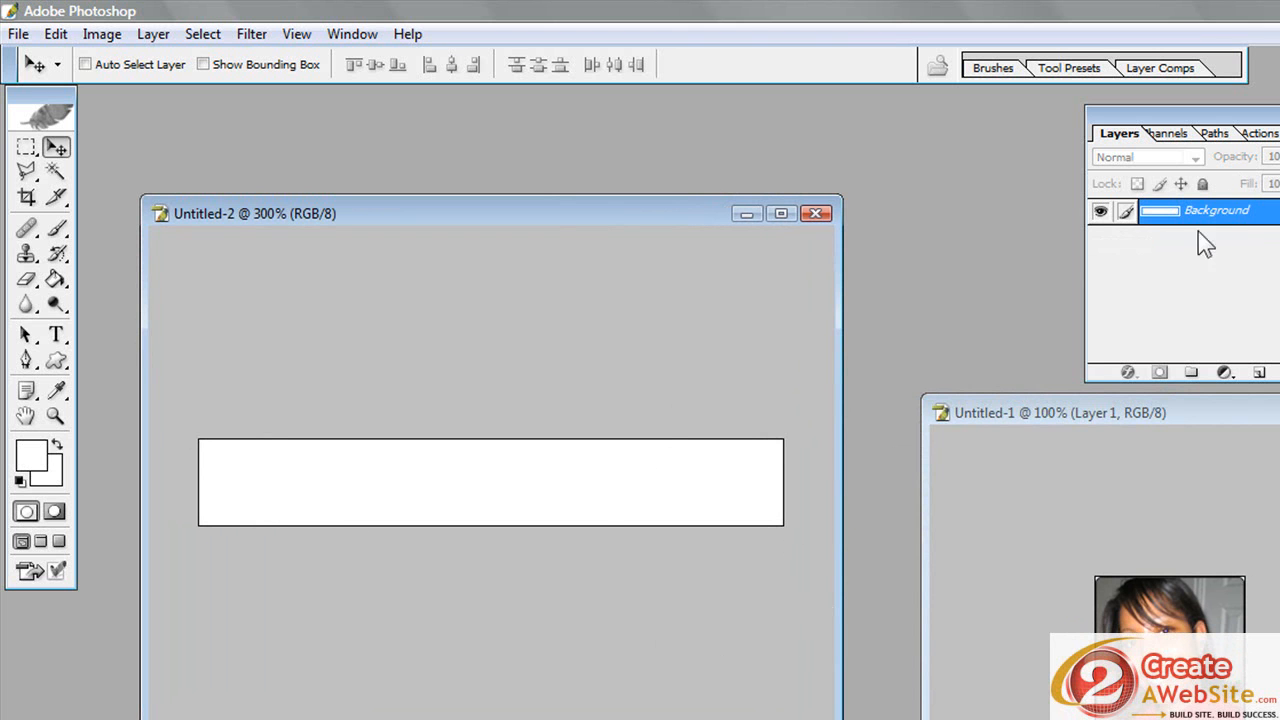
{"action": "double_click", "coordinate": [1216, 210]}
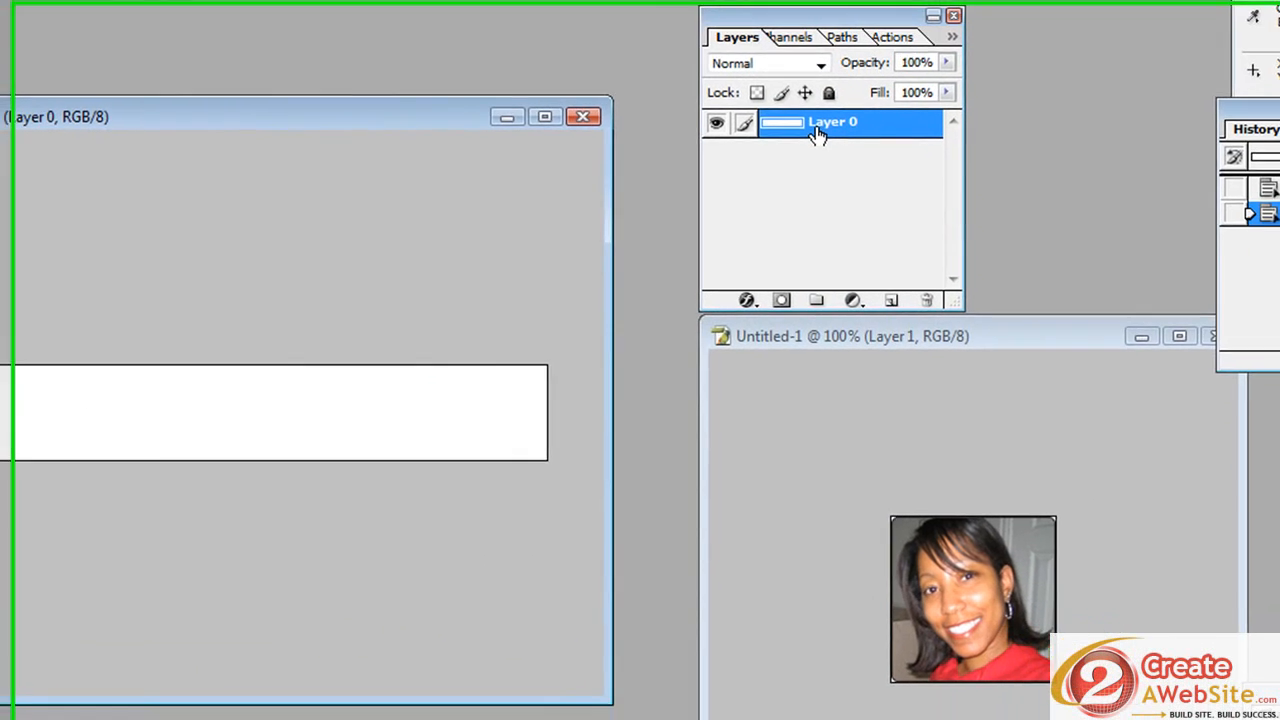
{"action": "right_click", "coordinate": [818, 128]}
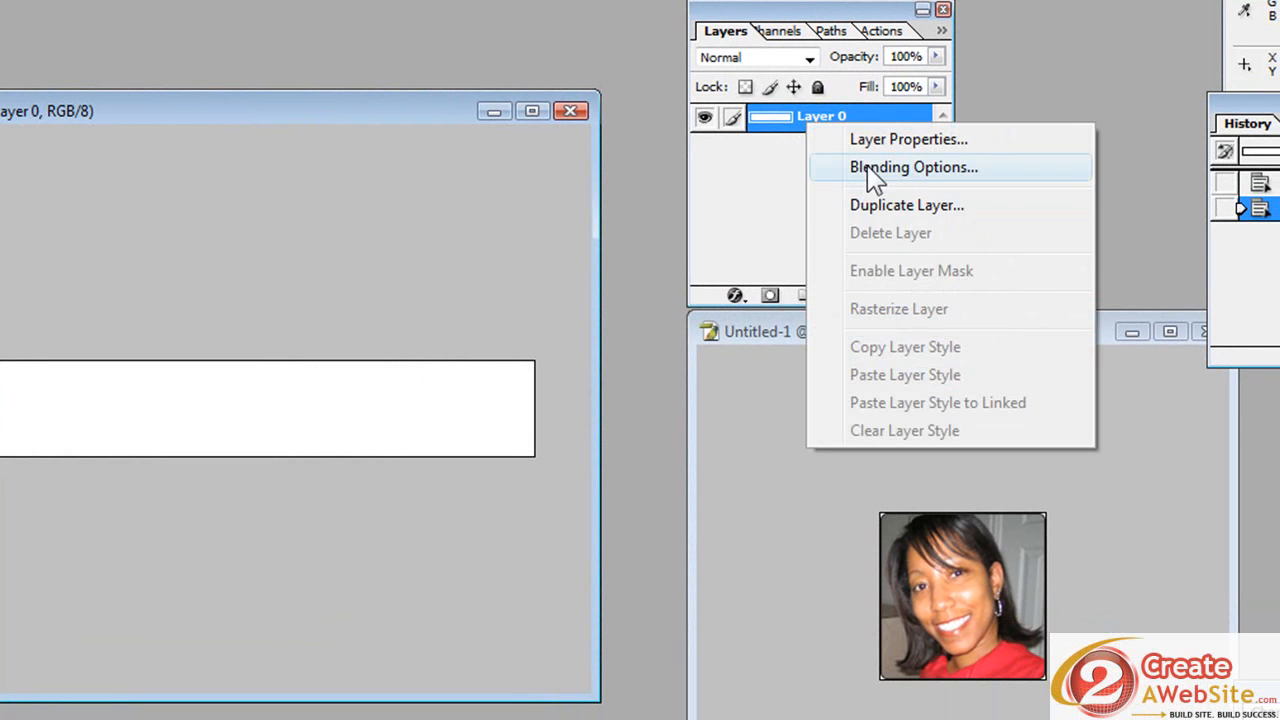
Apply a gold Color Overlay (H42 S88 B82) to Layer 0.
{"action": "left_click", "coordinate": [913, 167]}
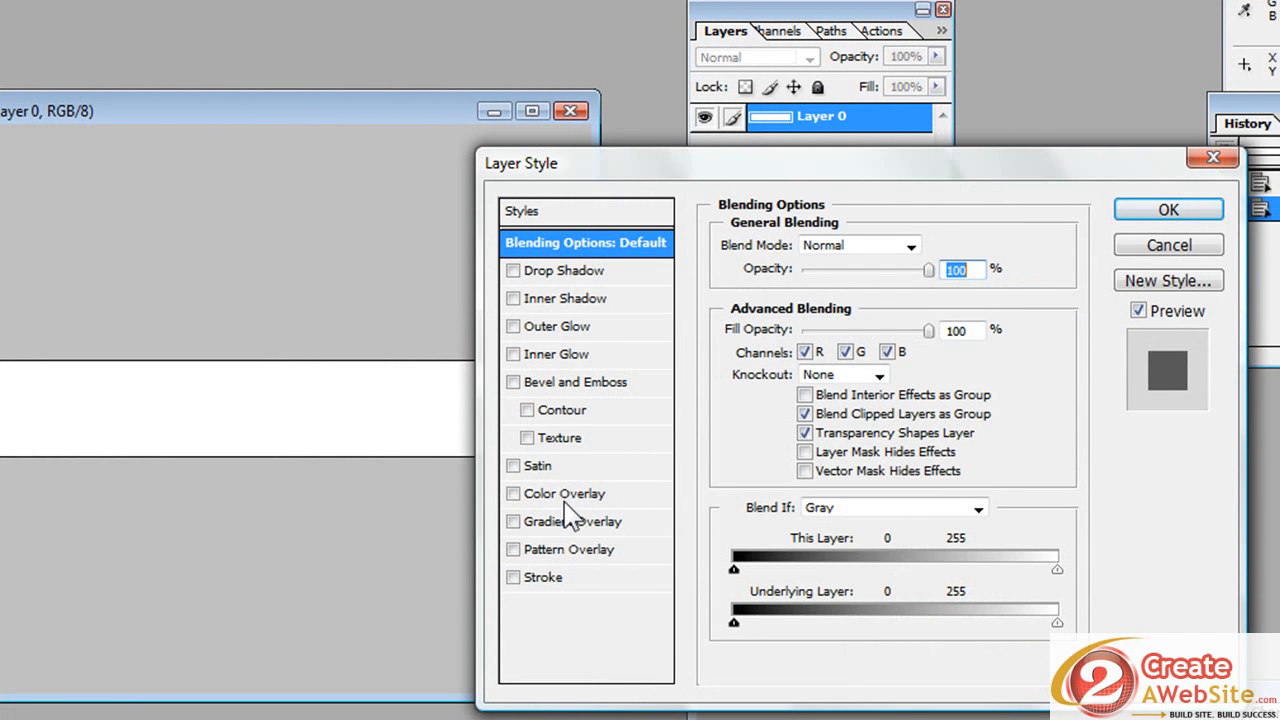
{"action": "left_click", "coordinate": [513, 493]}
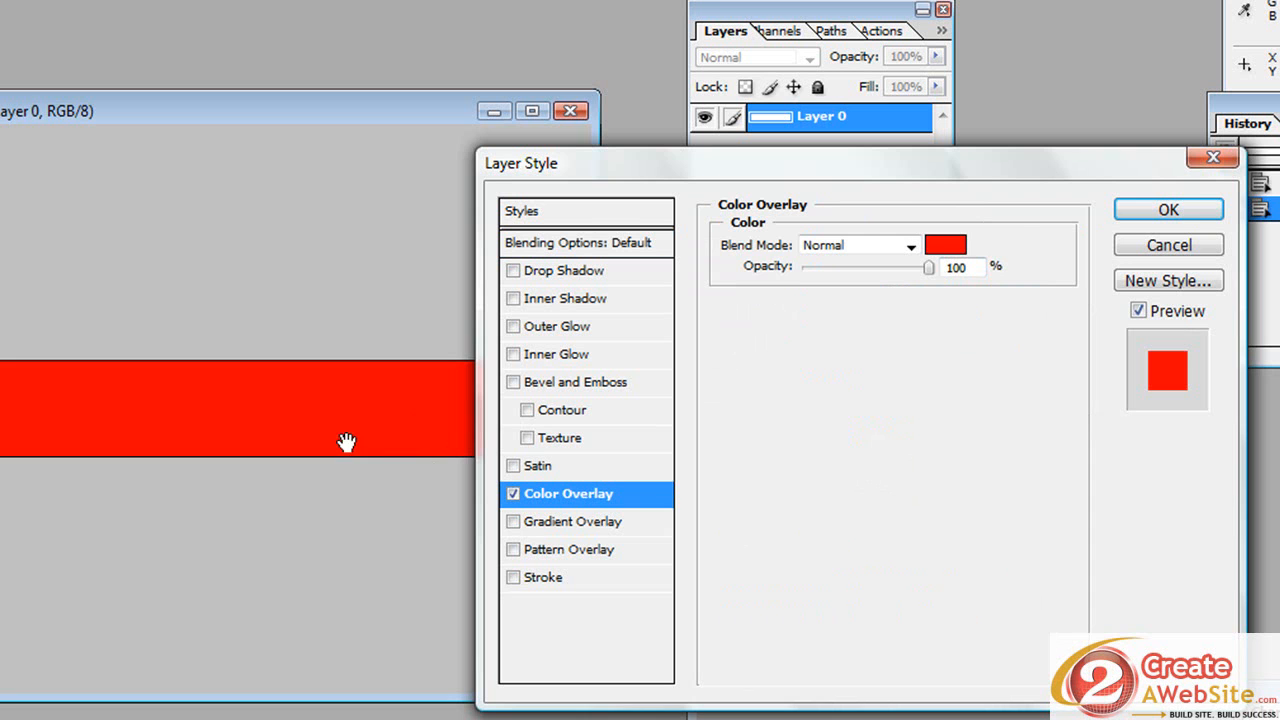
{"action": "left_click", "coordinate": [944, 244]}
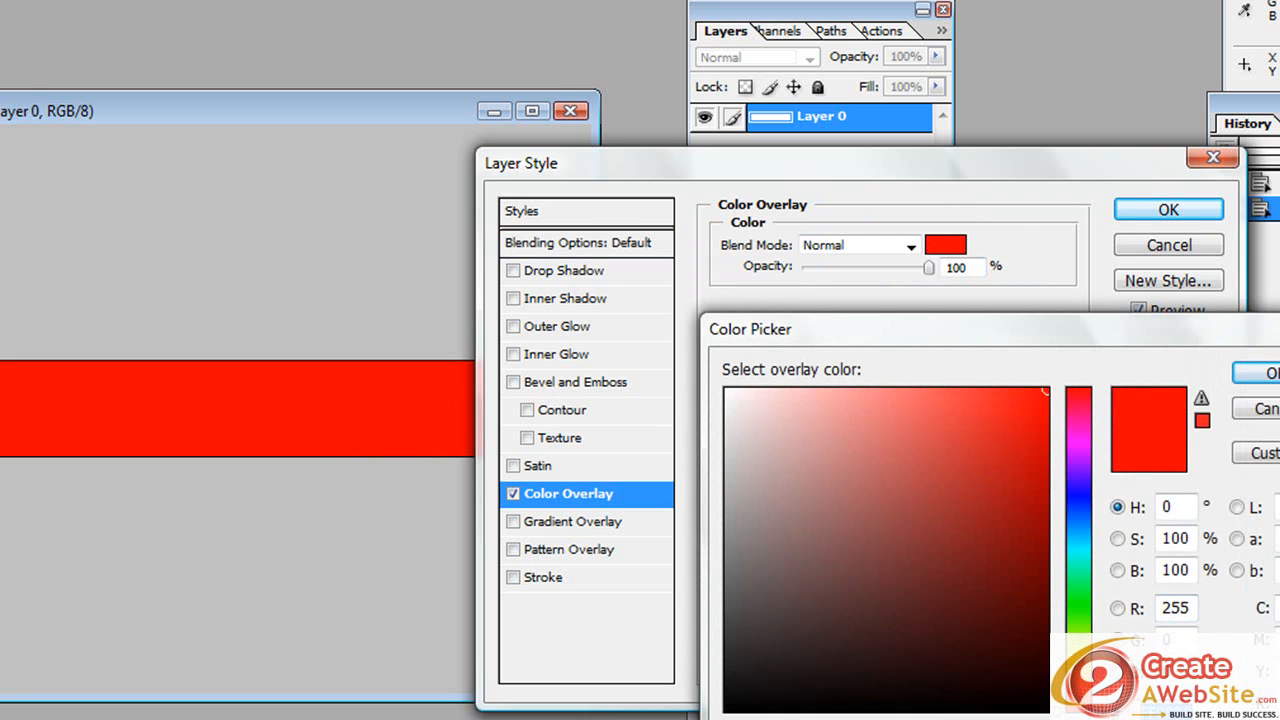
{"action": "left_click", "coordinate": [1045, 660]}
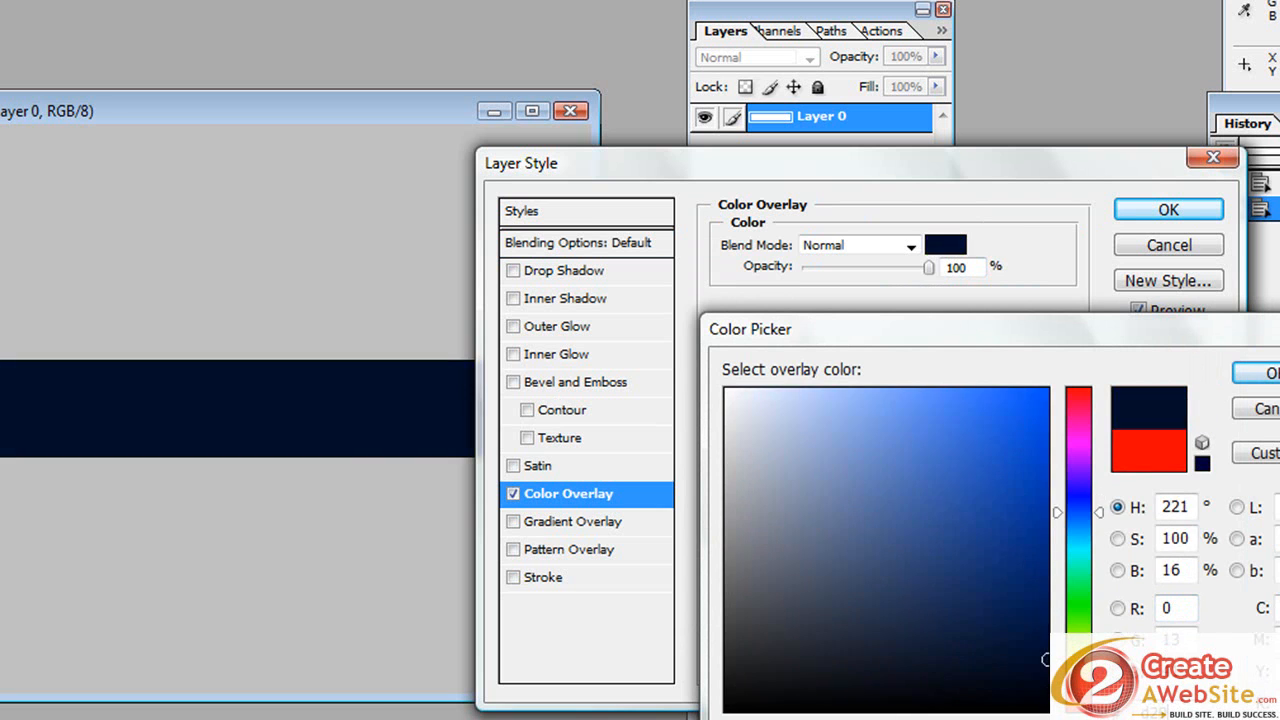
{"action": "left_click", "coordinate": [1025, 467]}
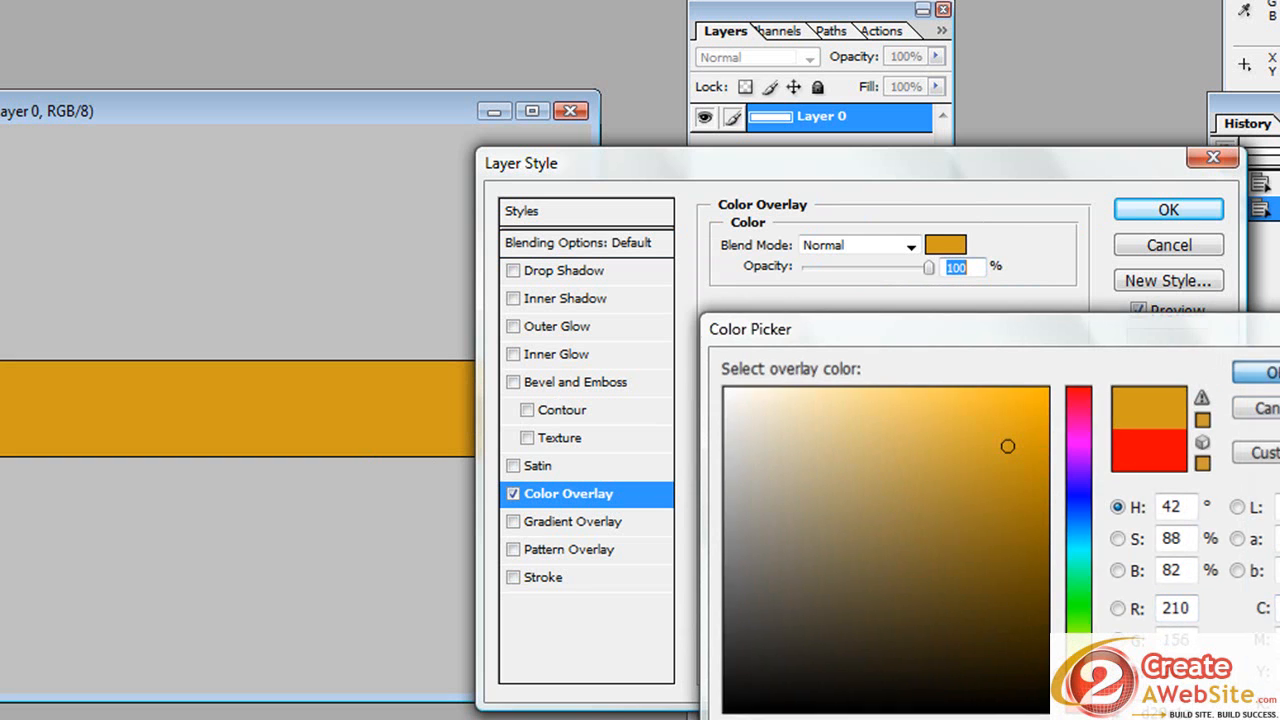
{"action": "left_click", "coordinate": [1270, 372]}
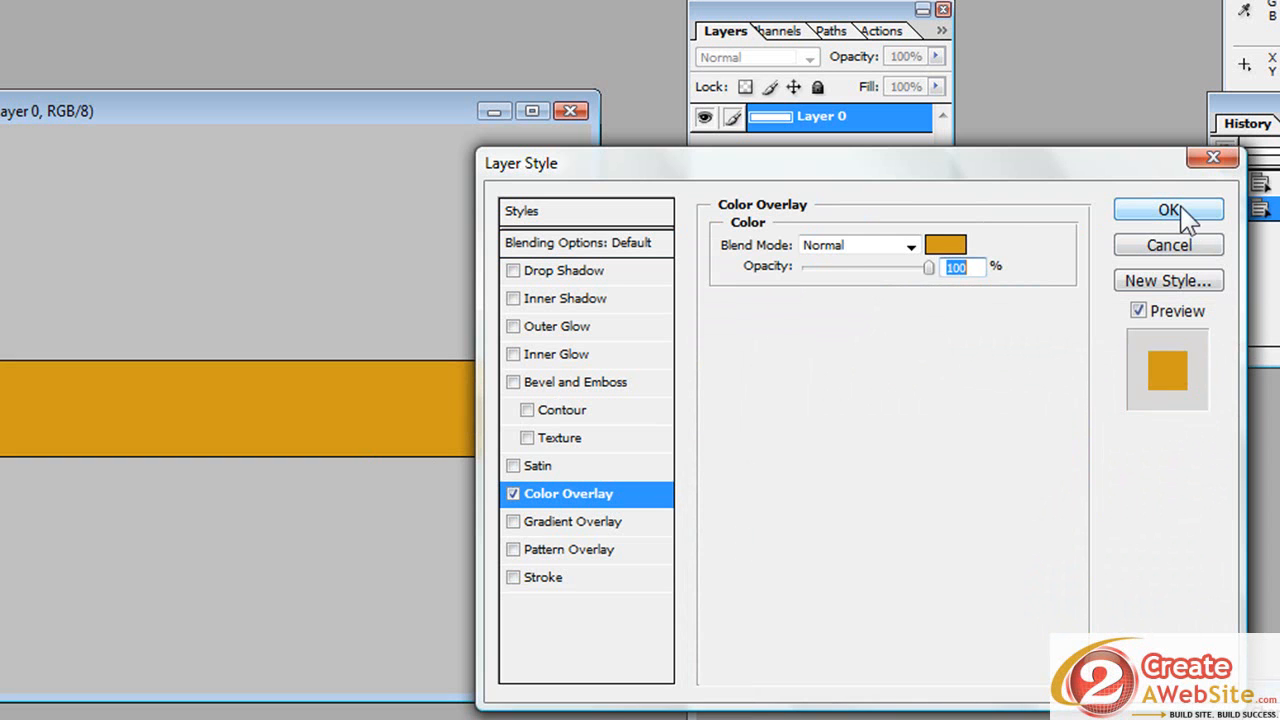
{"action": "left_click", "coordinate": [1168, 209]}
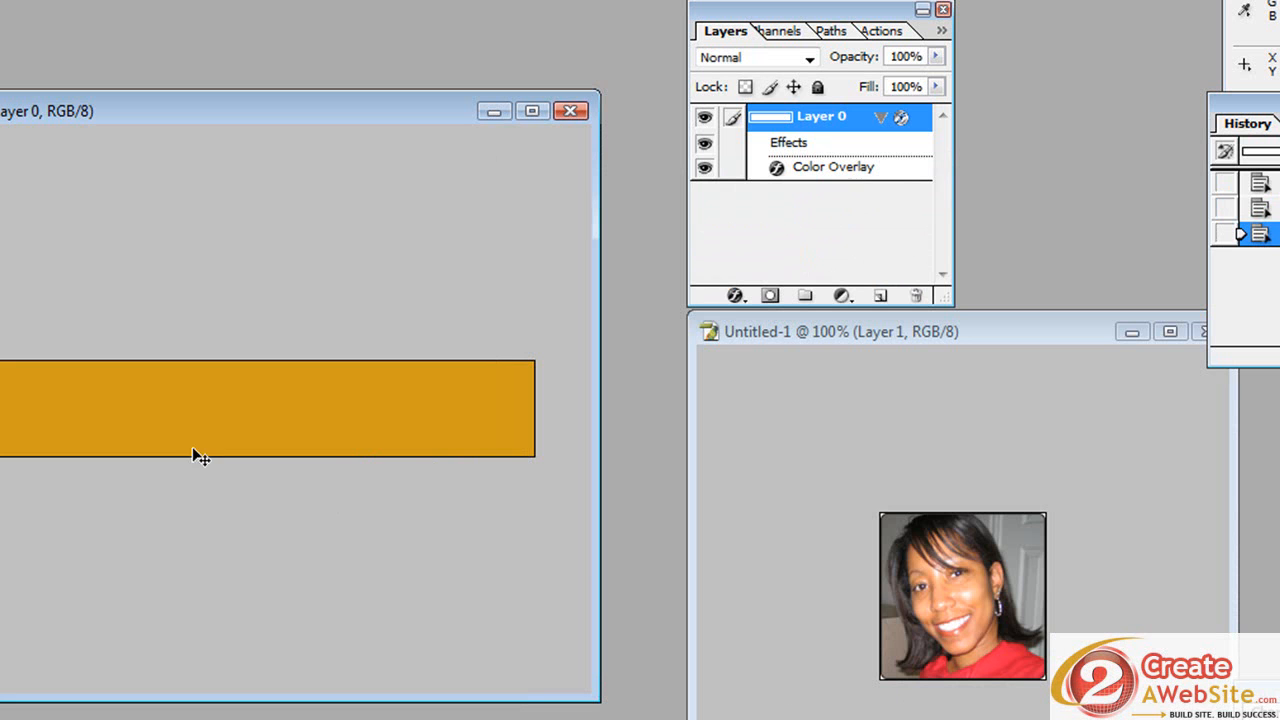
{"action": "mouse_move", "coordinate": [70, 483]}
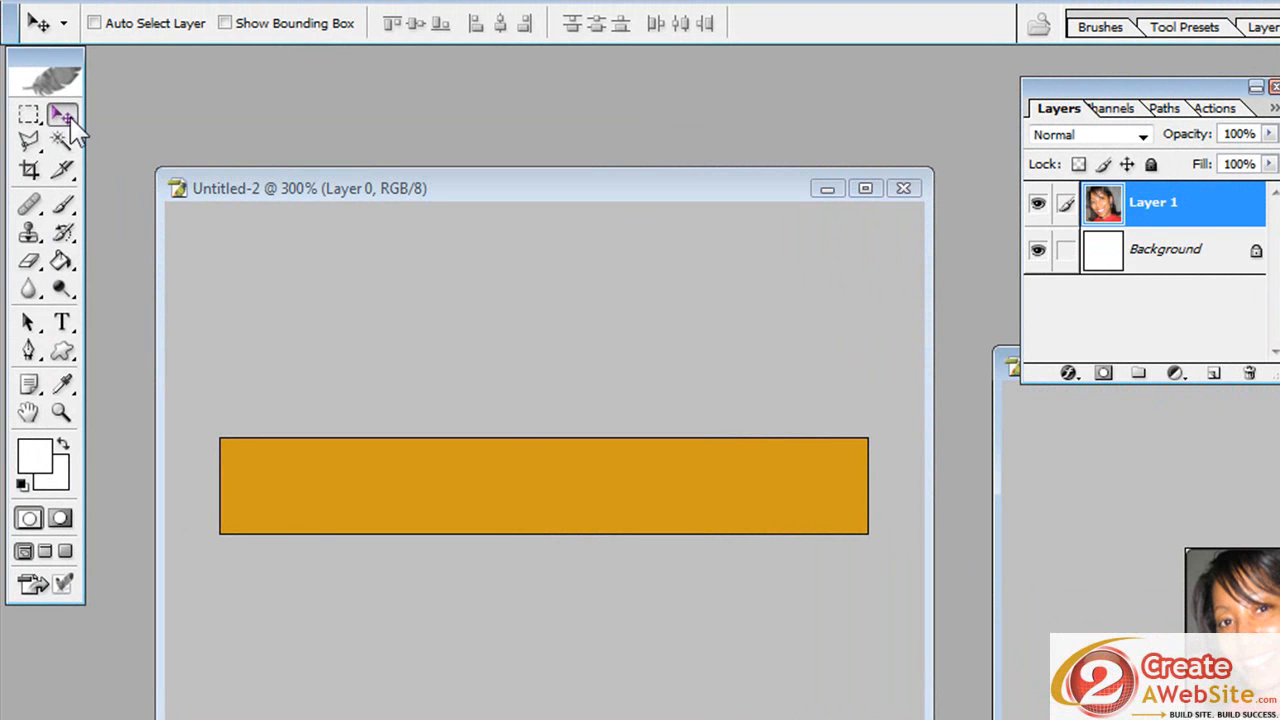
{"action": "mouse_move", "coordinate": [1128, 632]}
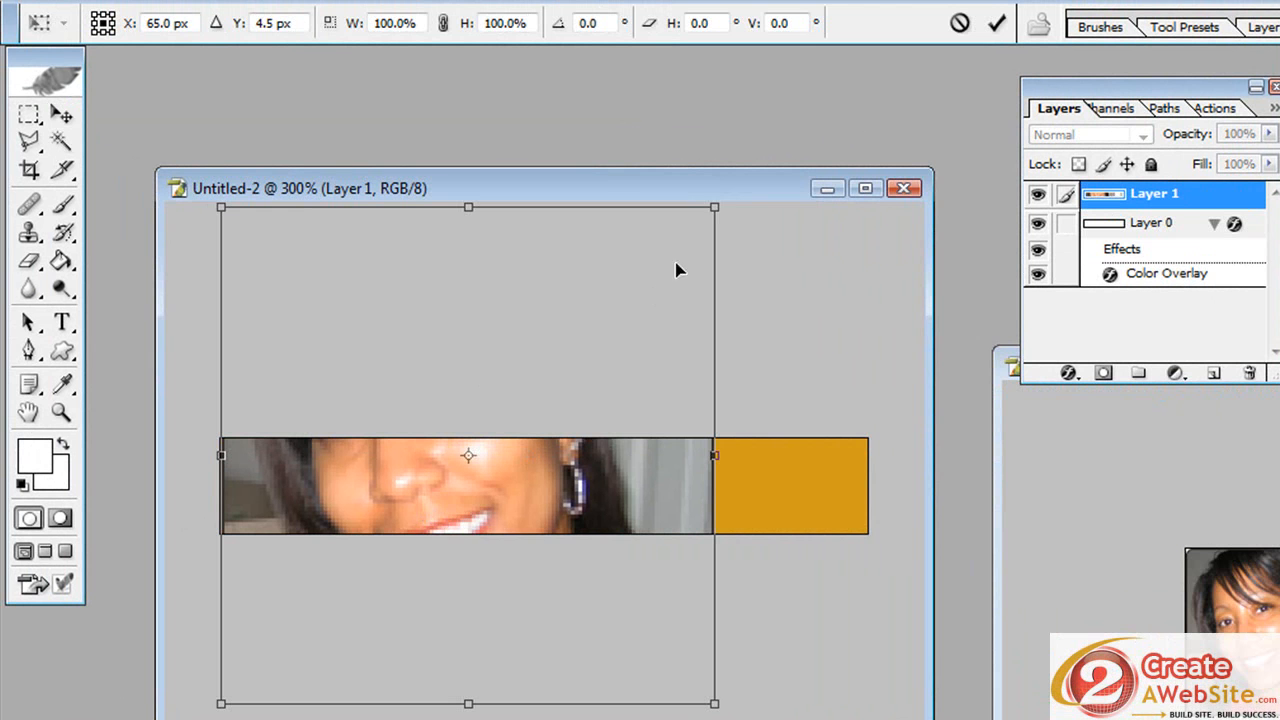
Scale the portrait down to a thumbnail fitting the gold bar's left end.
{"action": "left_click_drag", "start_coordinate": [714, 207], "coordinate": [675, 248]}
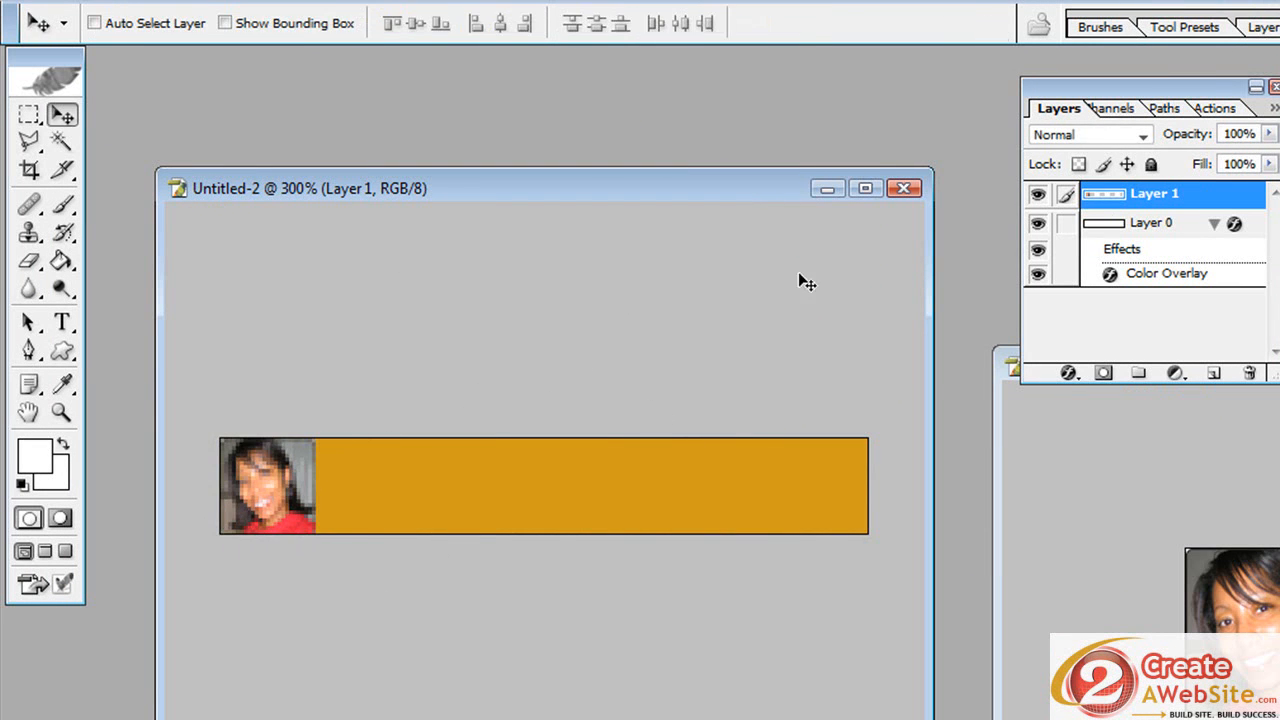
{"action": "mouse_move", "coordinate": [307, 213]}
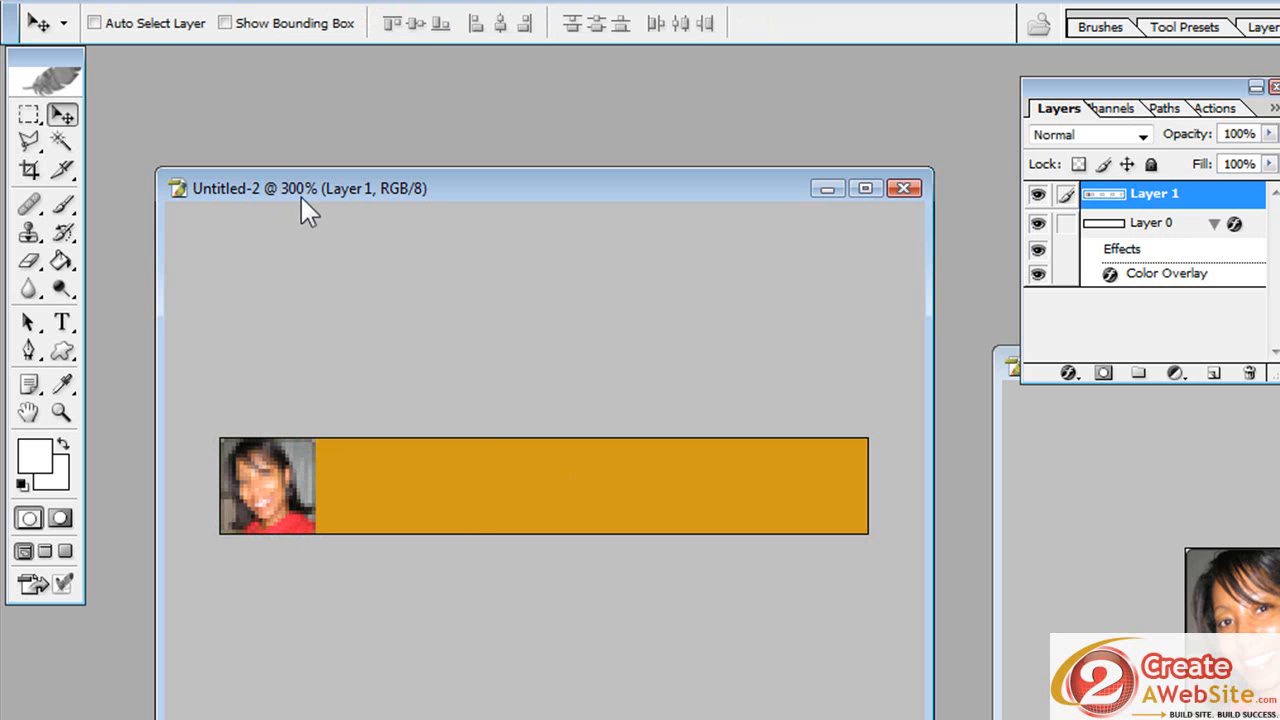
{"action": "mouse_move", "coordinate": [316, 236]}
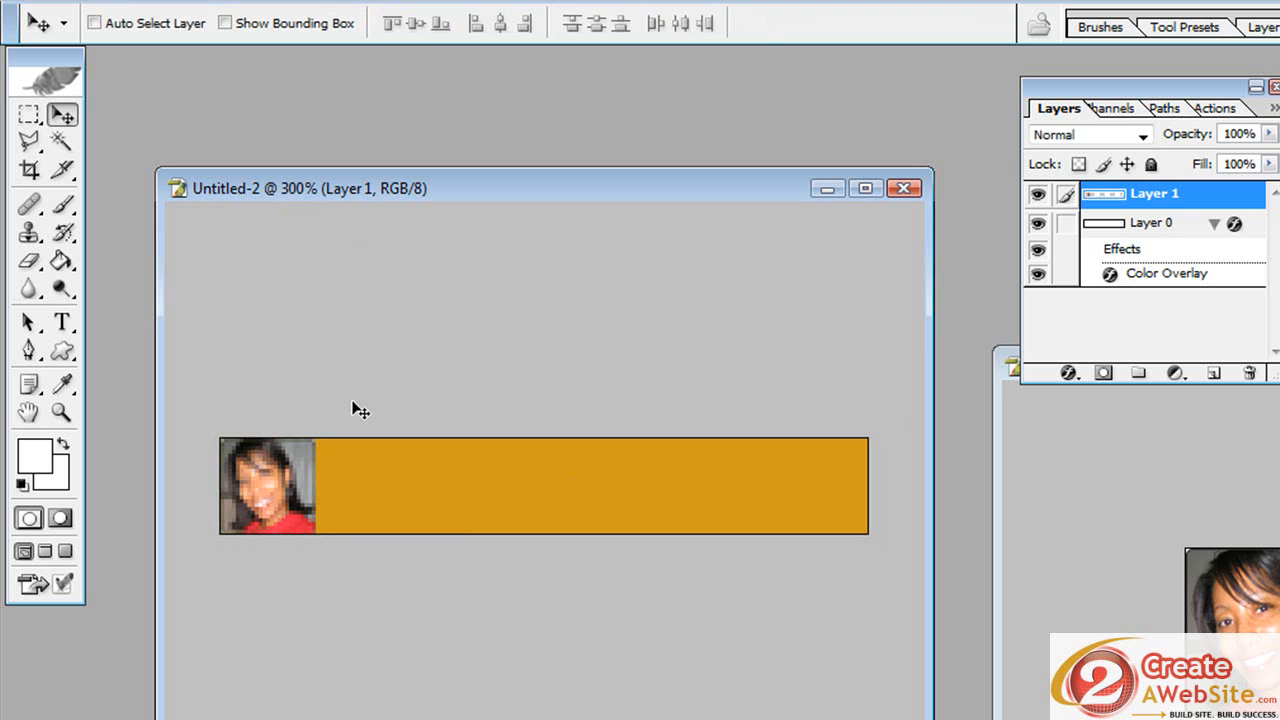
{"action": "mouse_move", "coordinate": [63, 337]}
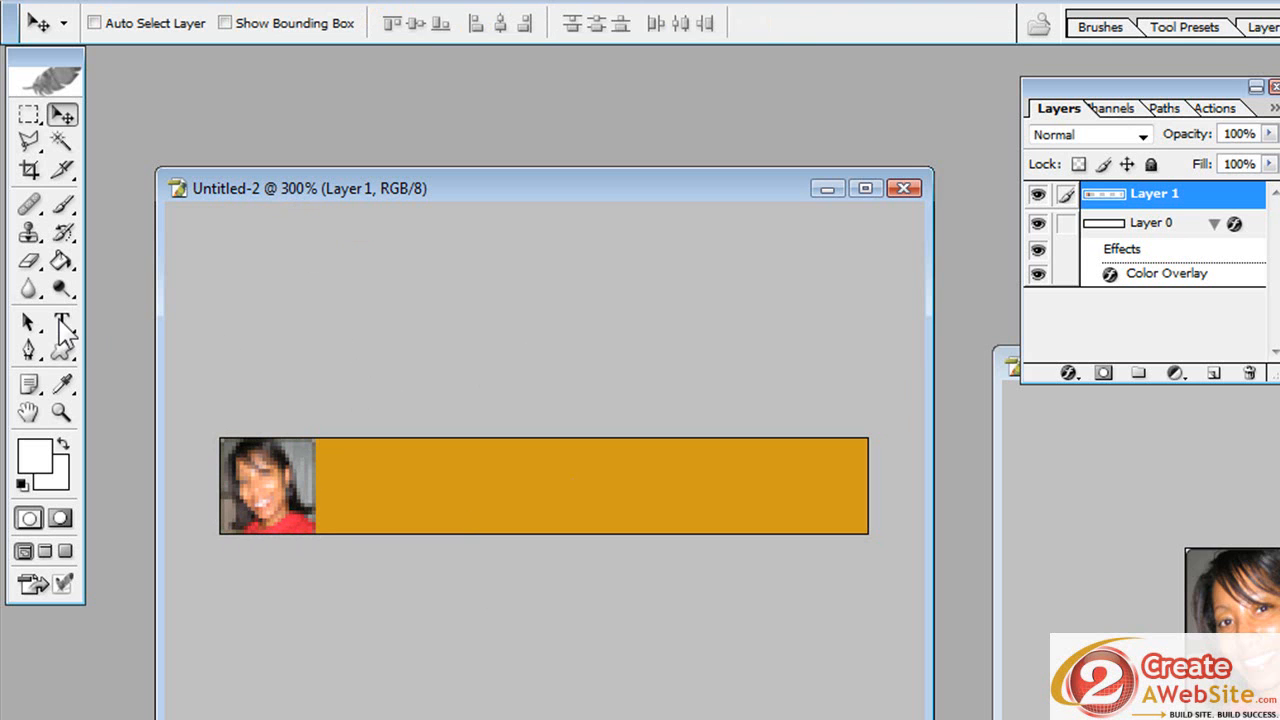
Place a text cursor right of the portrait and type 'Sub'.
{"action": "left_click", "coordinate": [62, 322]}
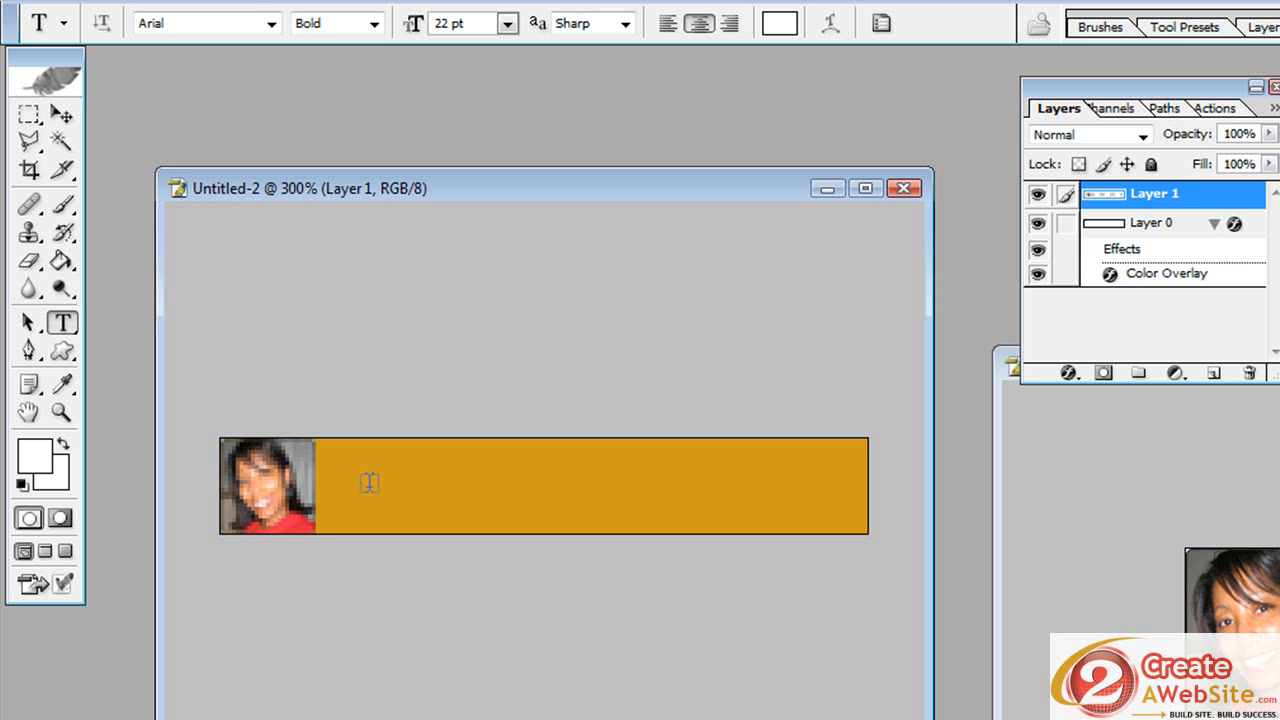
{"action": "left_click", "coordinate": [373, 483]}
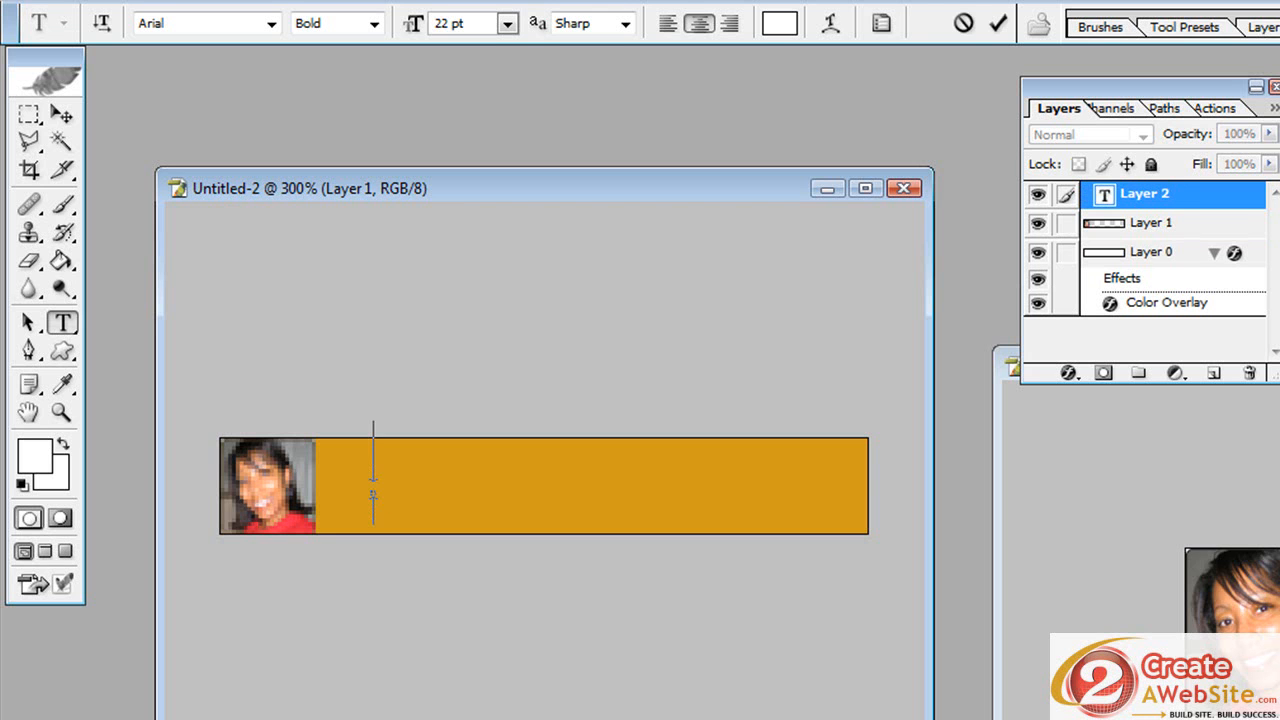
{"action": "type", "text": "Sub"}
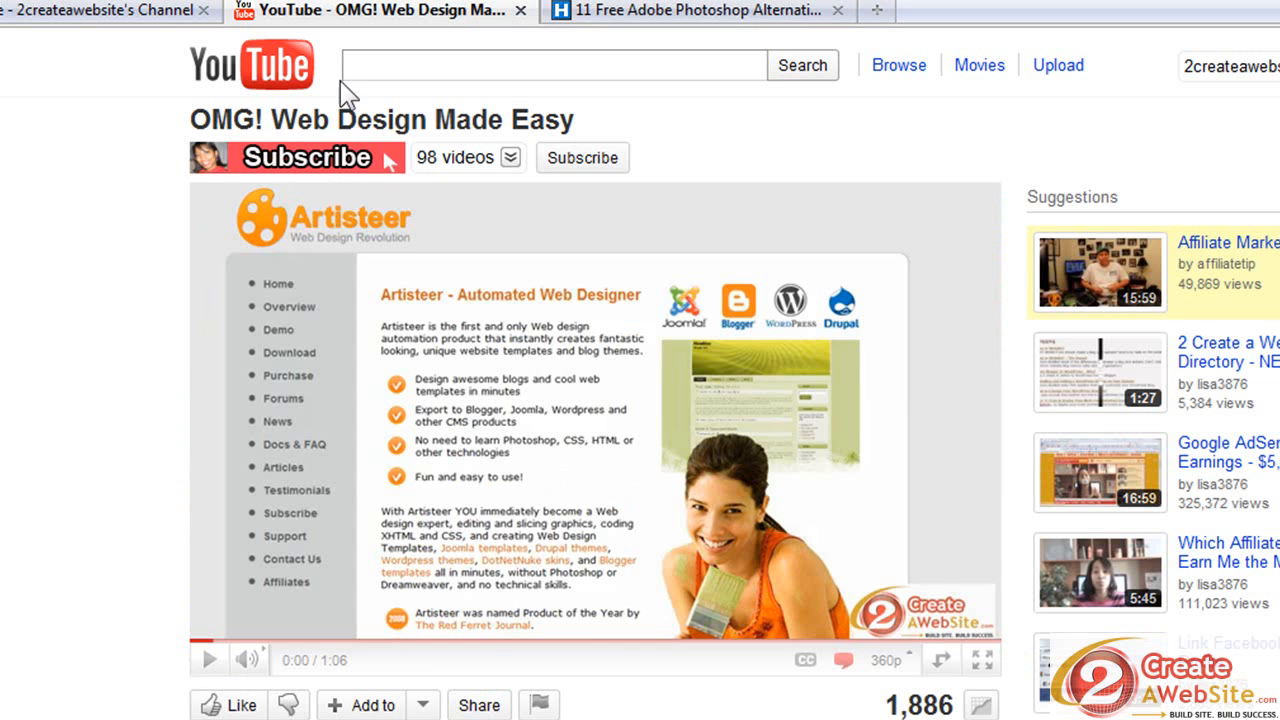
{"action": "mouse_move", "coordinate": [390, 175]}
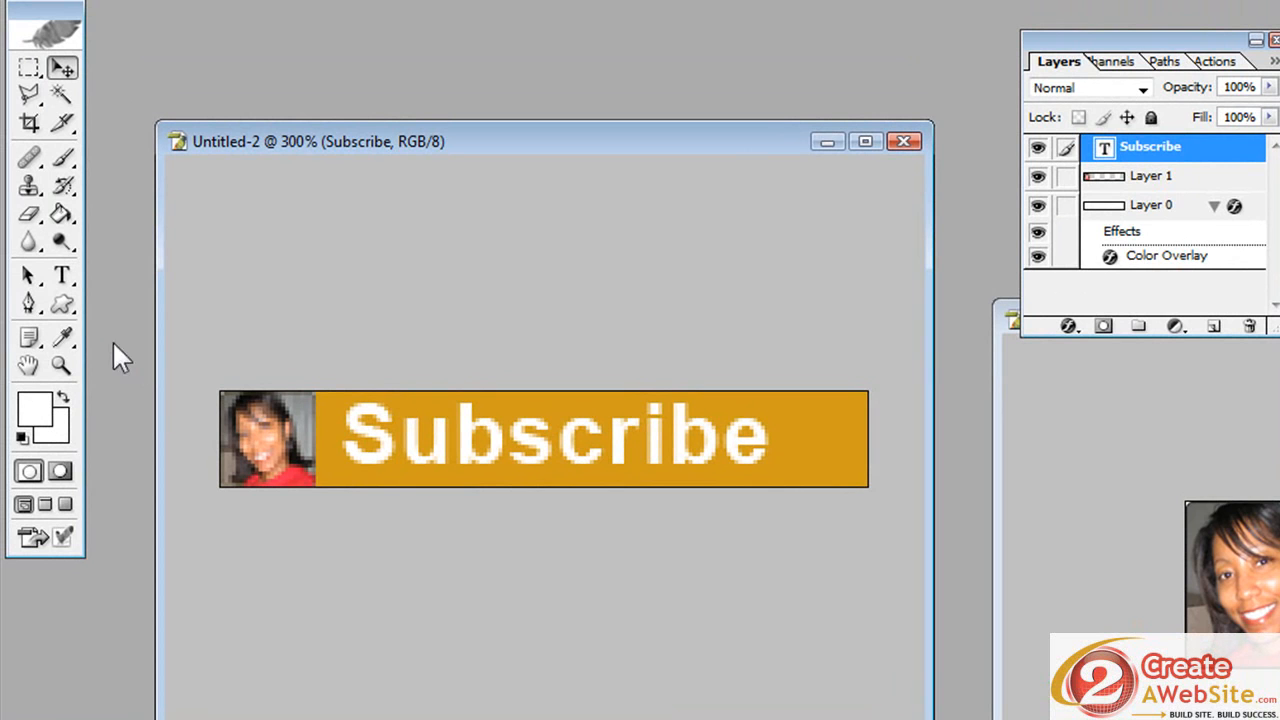
Select the Custom Shape tool for drawing the pointer arrow.
{"action": "left_click", "coordinate": [62, 305]}
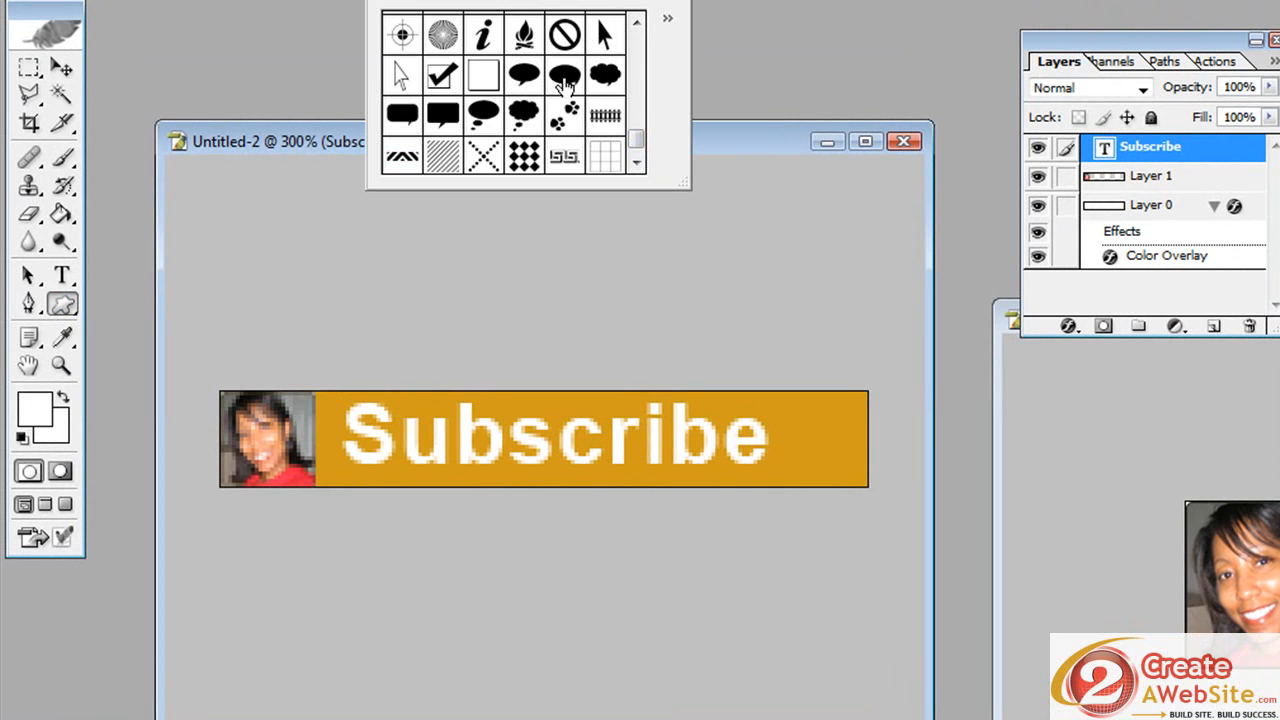
{"action": "mouse_move", "coordinate": [607, 47]}
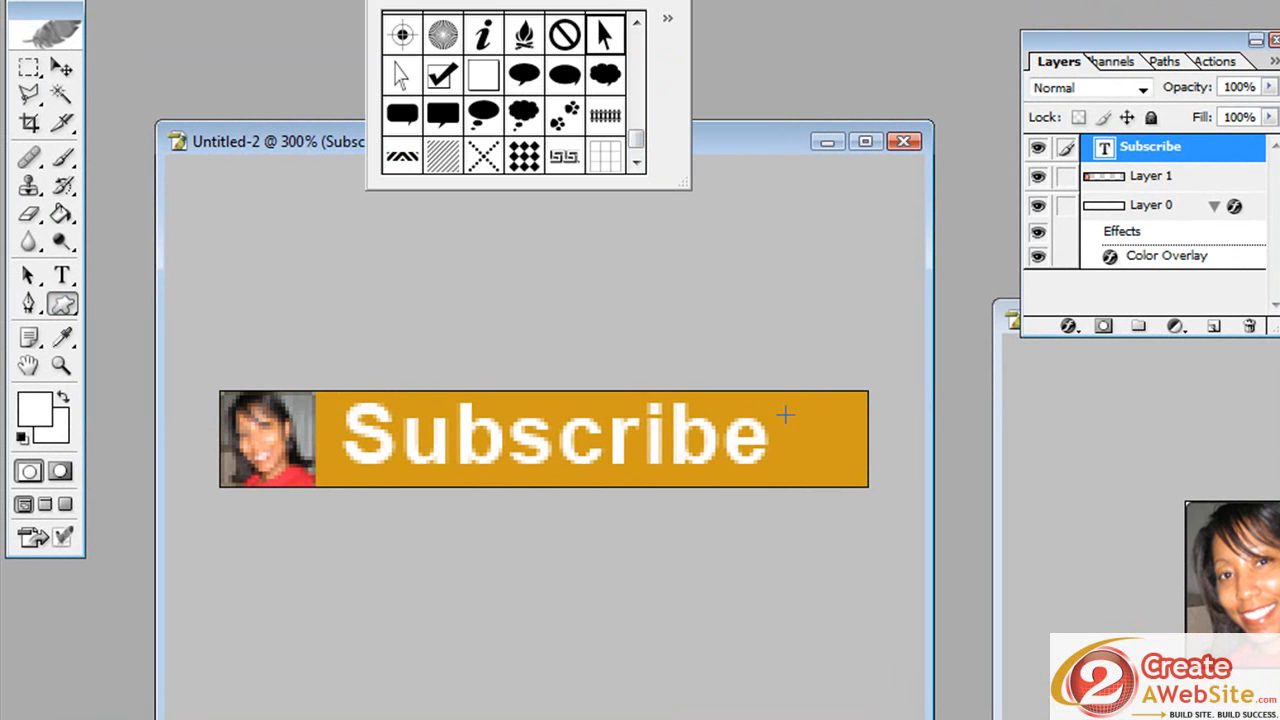
{"action": "mouse_move", "coordinate": [772, 402]}
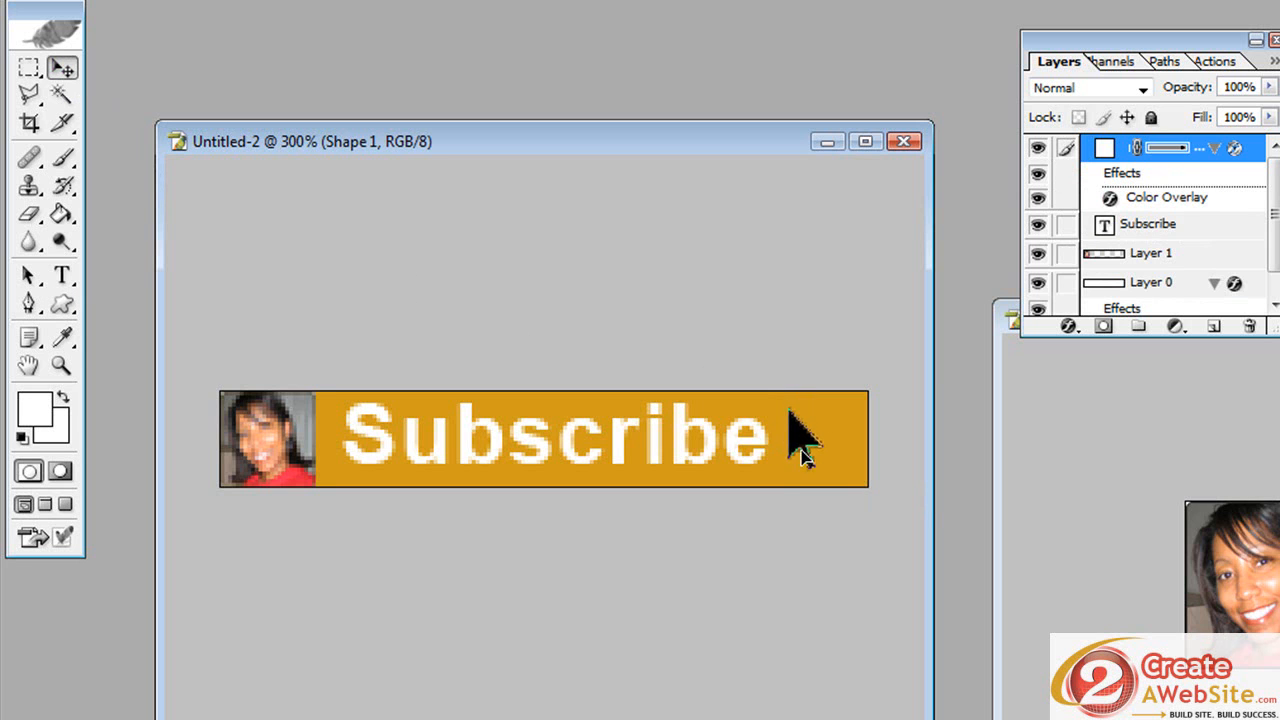
{"action": "mouse_move", "coordinate": [810, 470]}
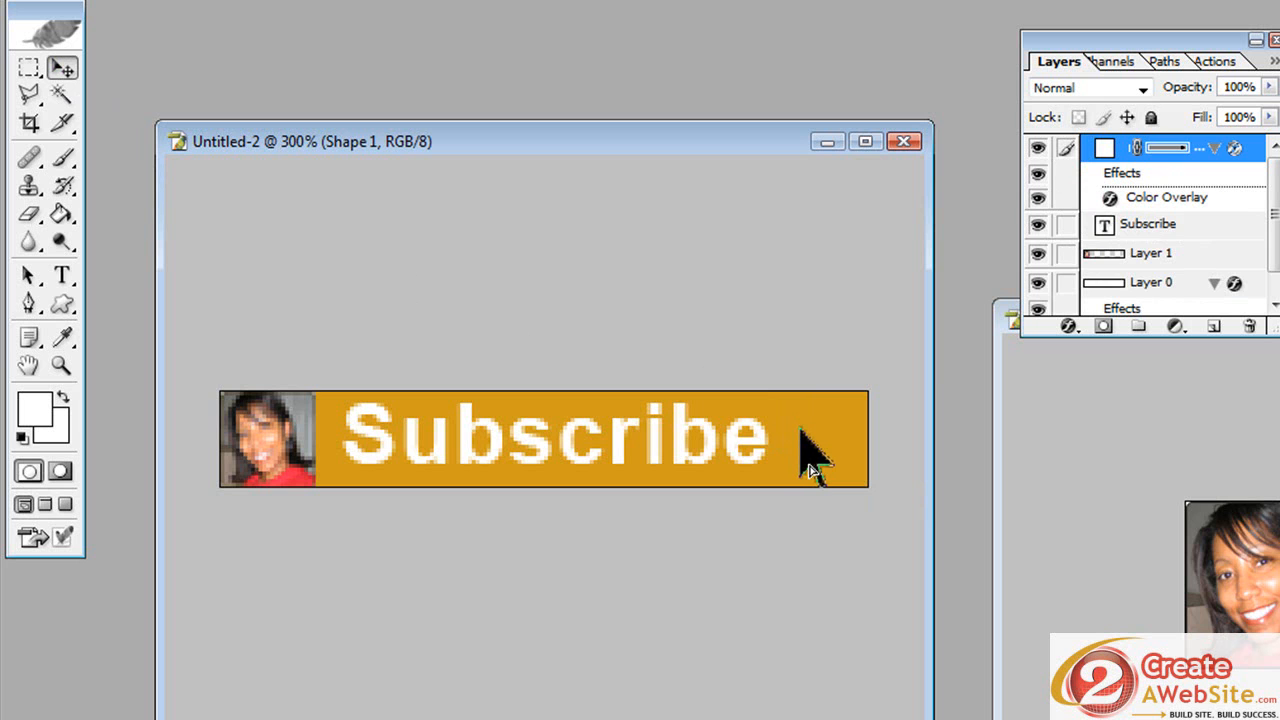
{"action": "mouse_move", "coordinate": [805, 460]}
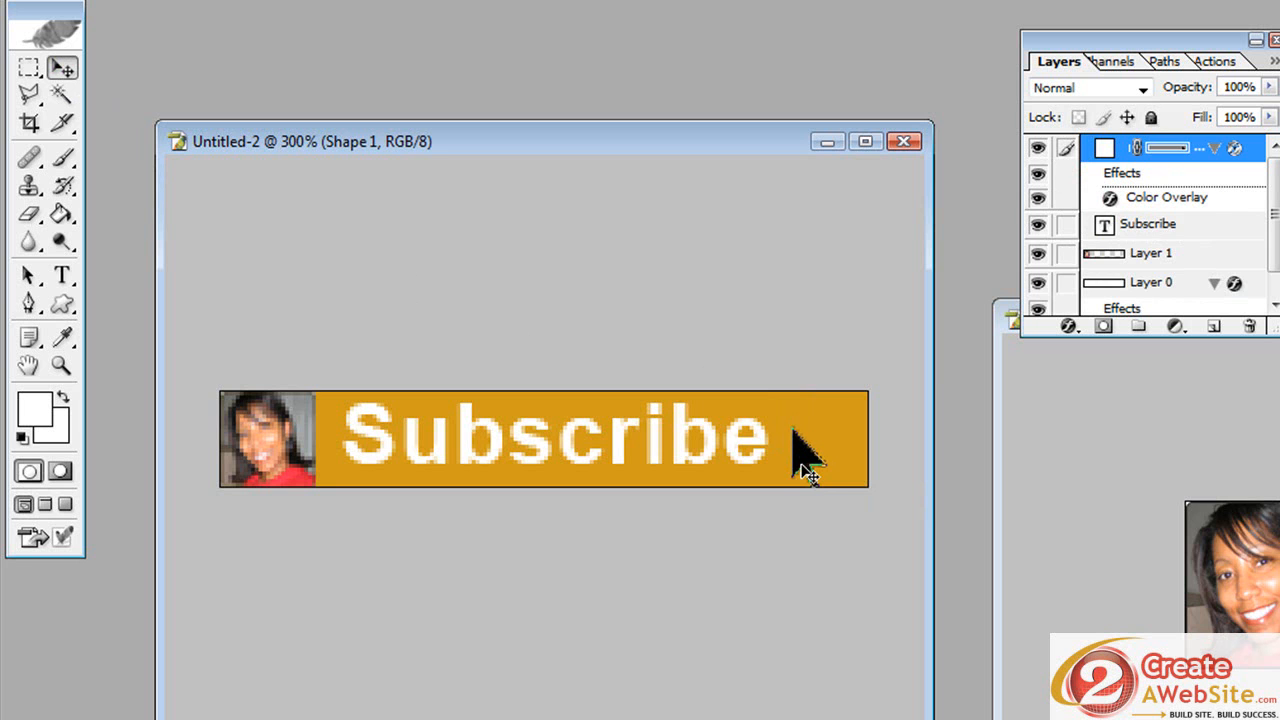
{"action": "mouse_move", "coordinate": [805, 460]}
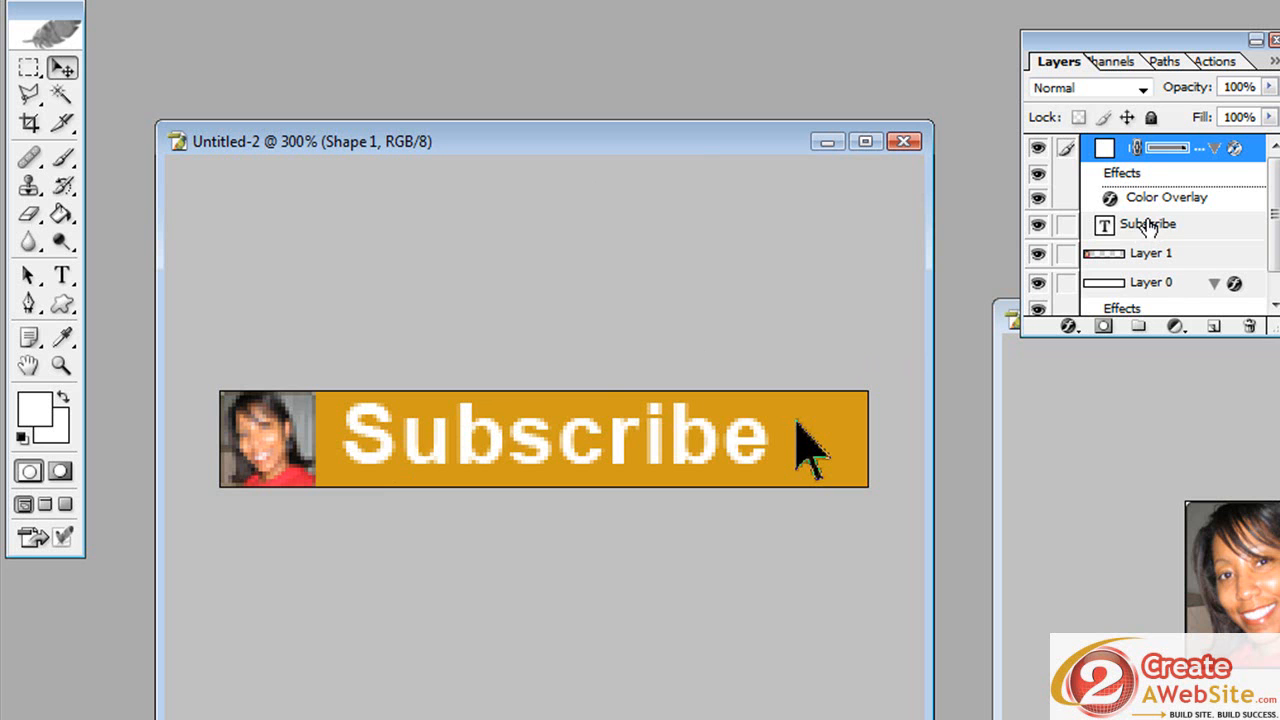
Add a Stroke effect to the Subscribe text layer and choose its colour.
{"action": "left_click", "coordinate": [1150, 224]}
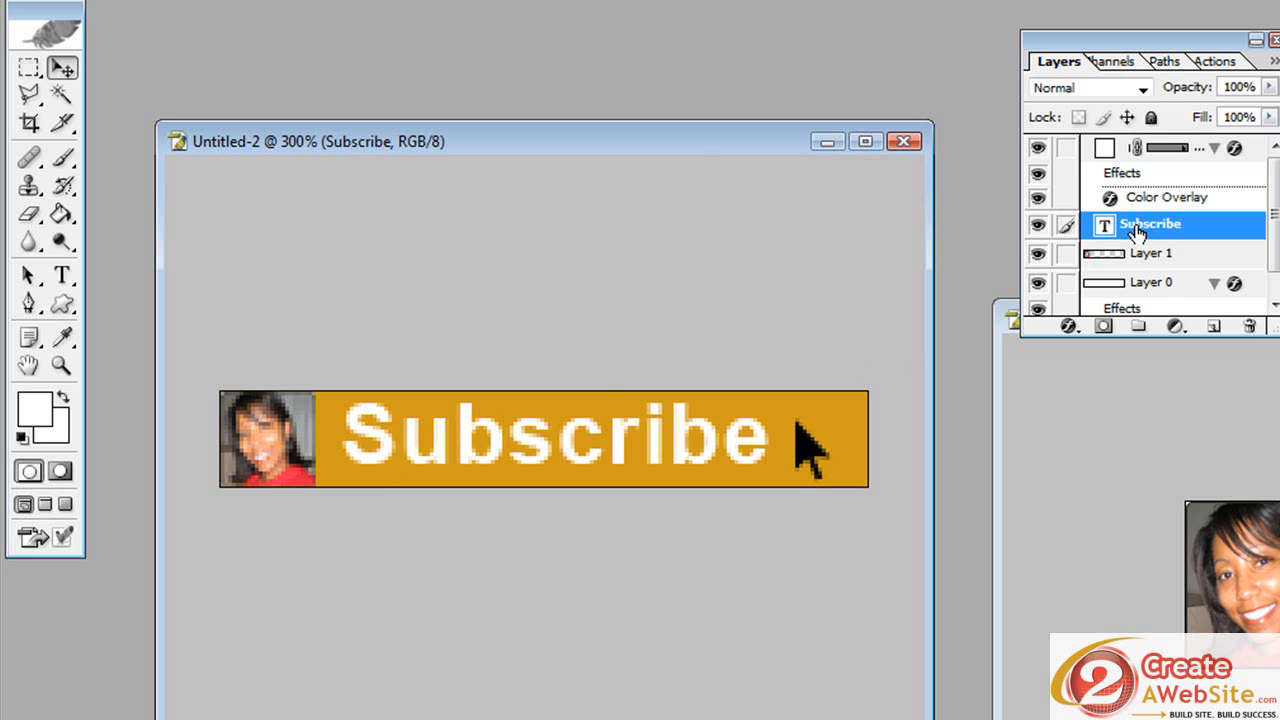
{"action": "double_click", "coordinate": [1150, 223]}
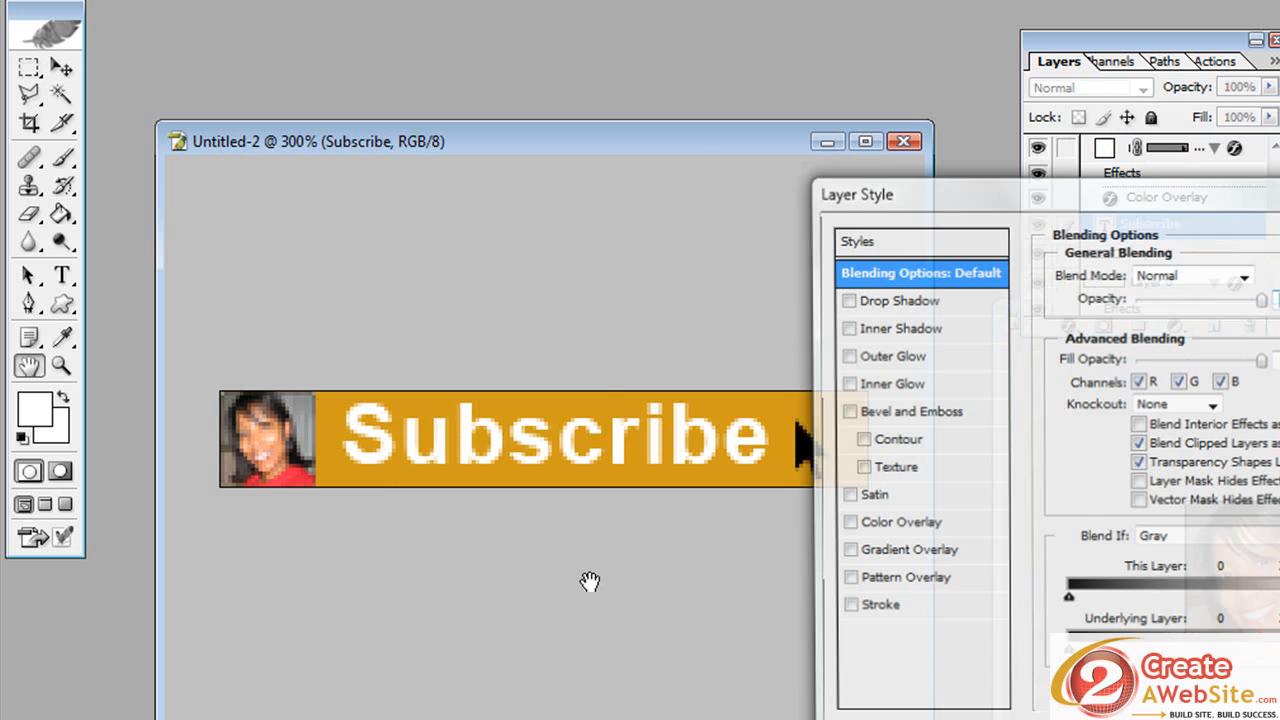
{"action": "left_click", "coordinate": [879, 607]}
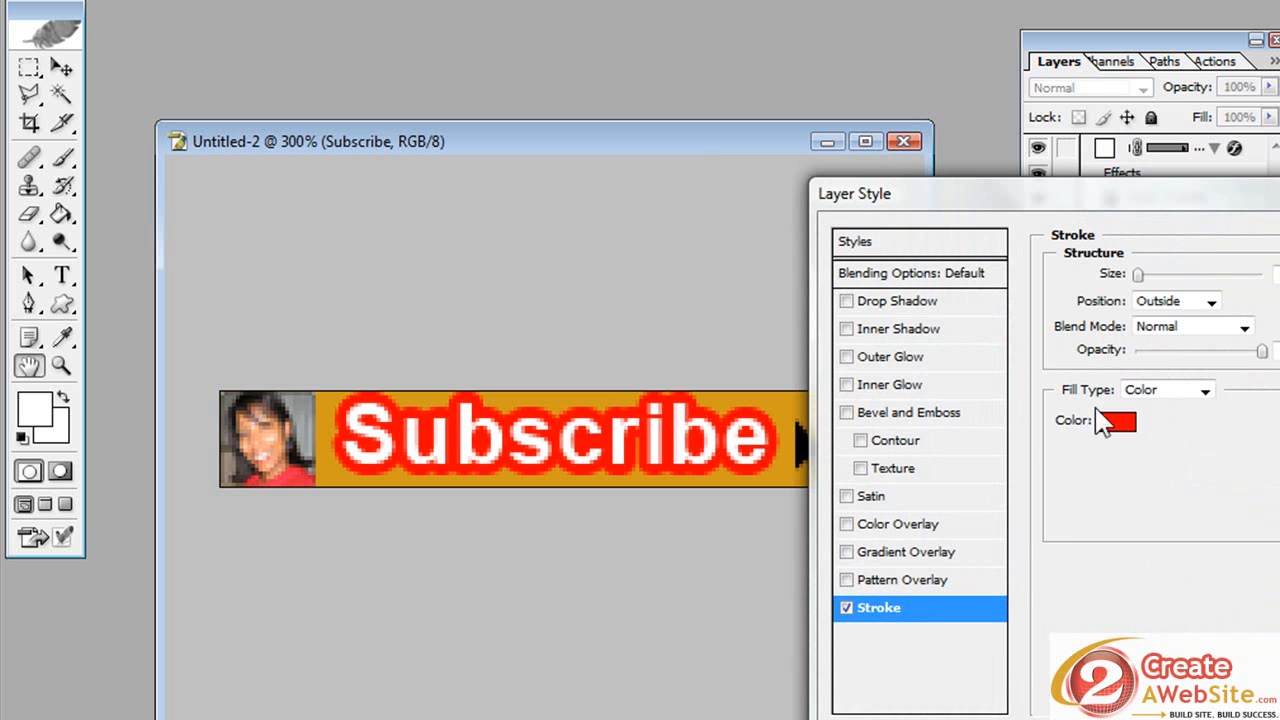
{"action": "left_click", "coordinate": [1118, 420]}
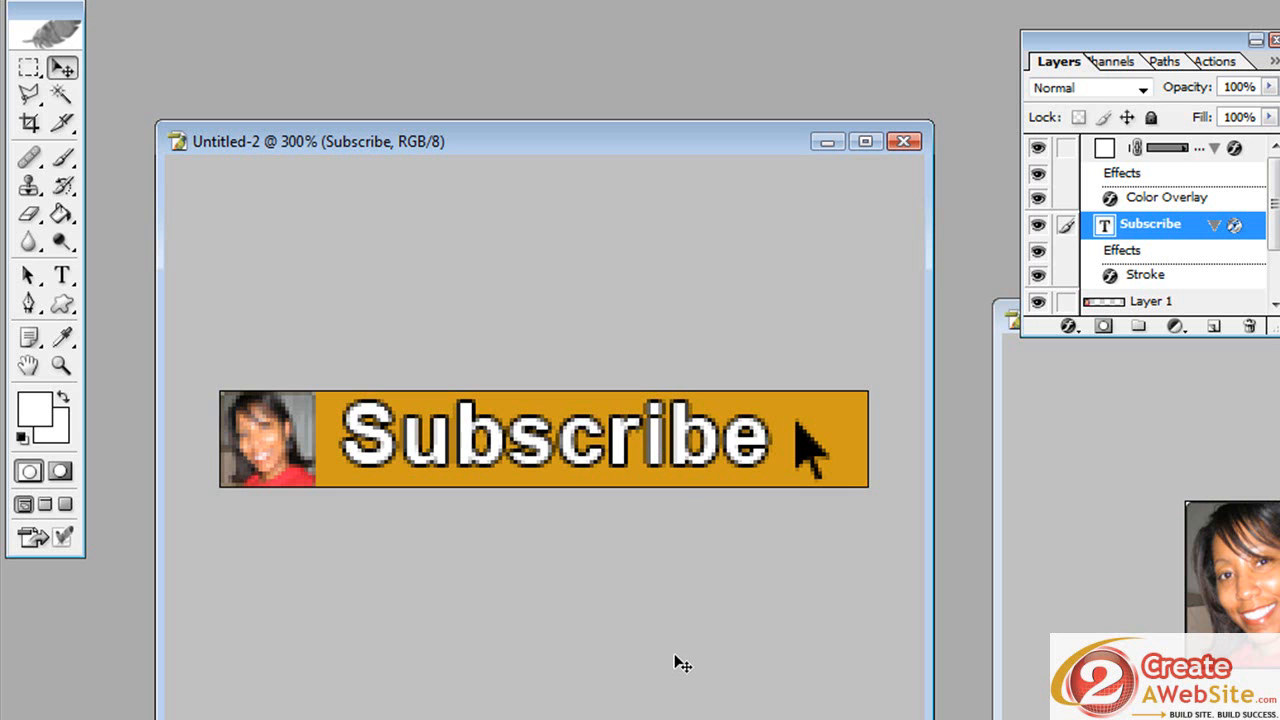
{"action": "mouse_move", "coordinate": [672, 655]}
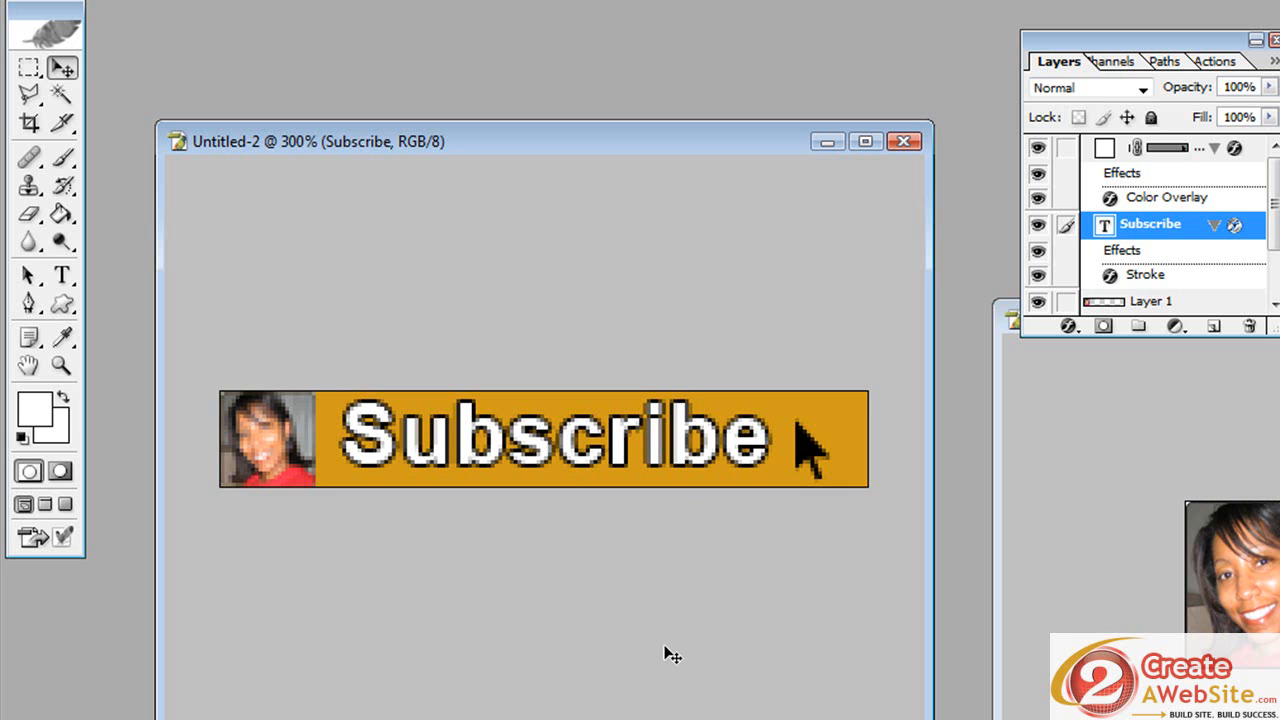
{"action": "mouse_move", "coordinate": [797, 621]}
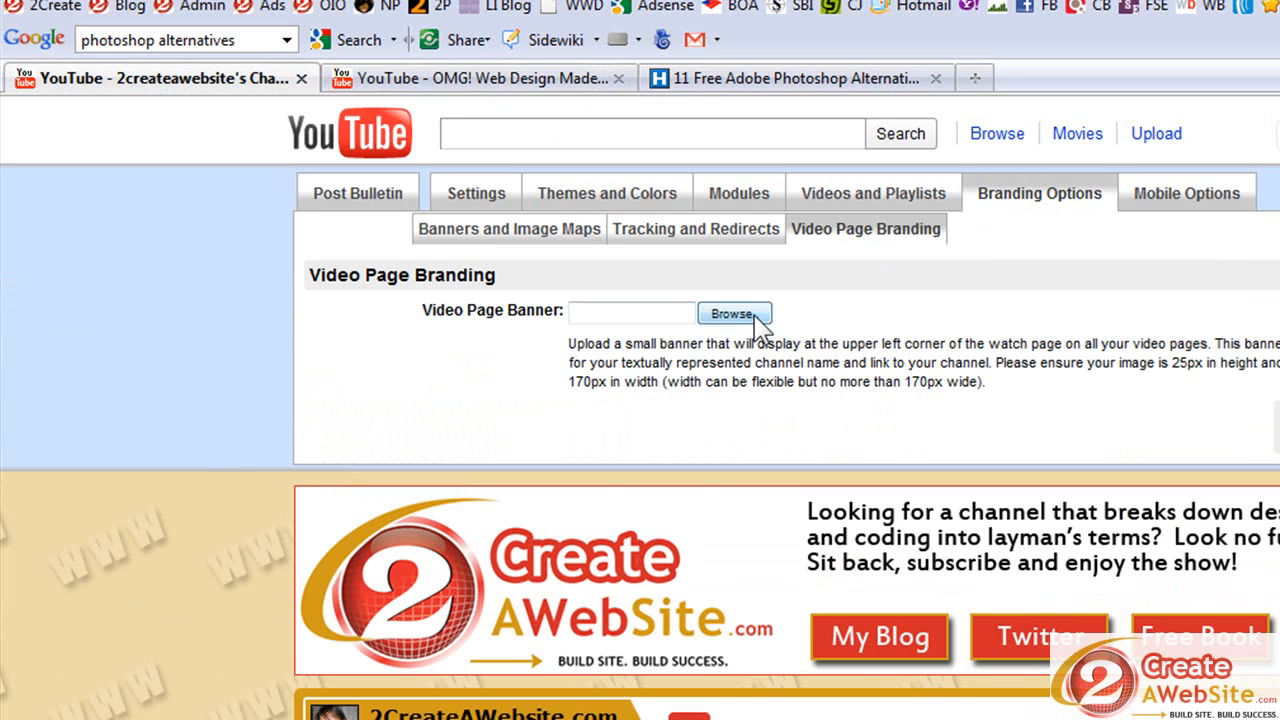
{"action": "mouse_move", "coordinate": [1110, 365]}
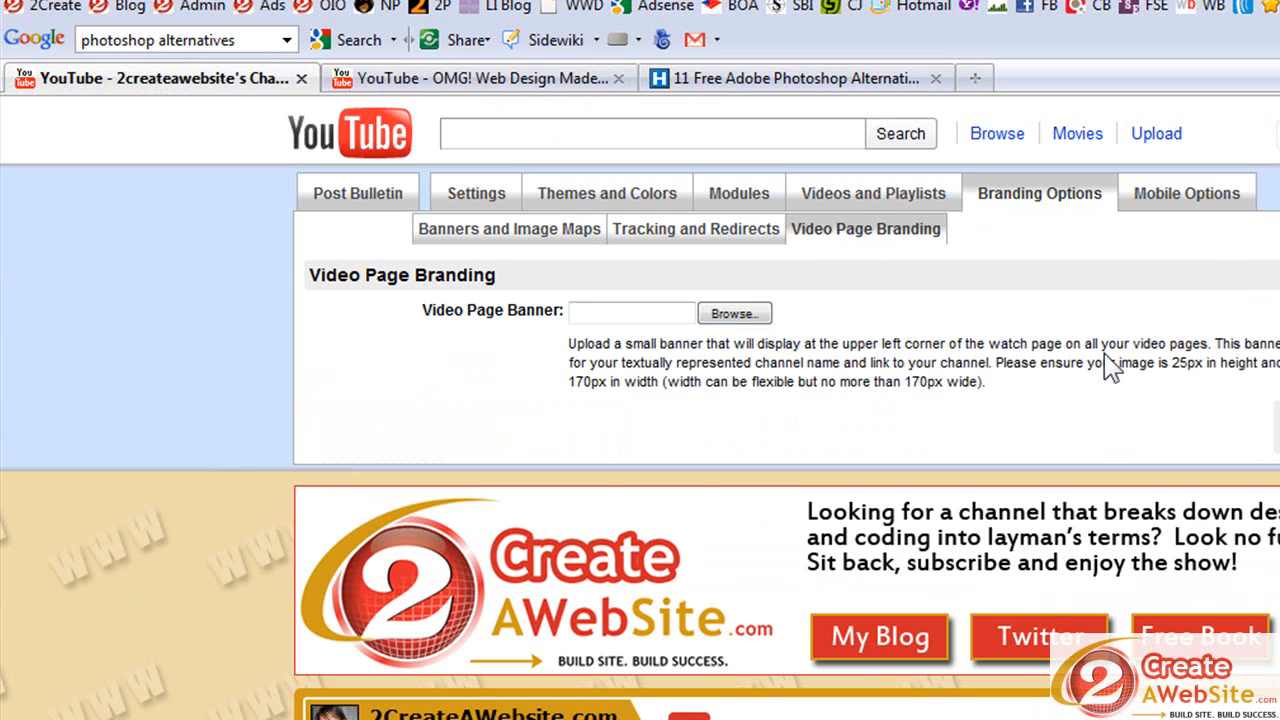
{"action": "mouse_move", "coordinate": [1100, 355]}
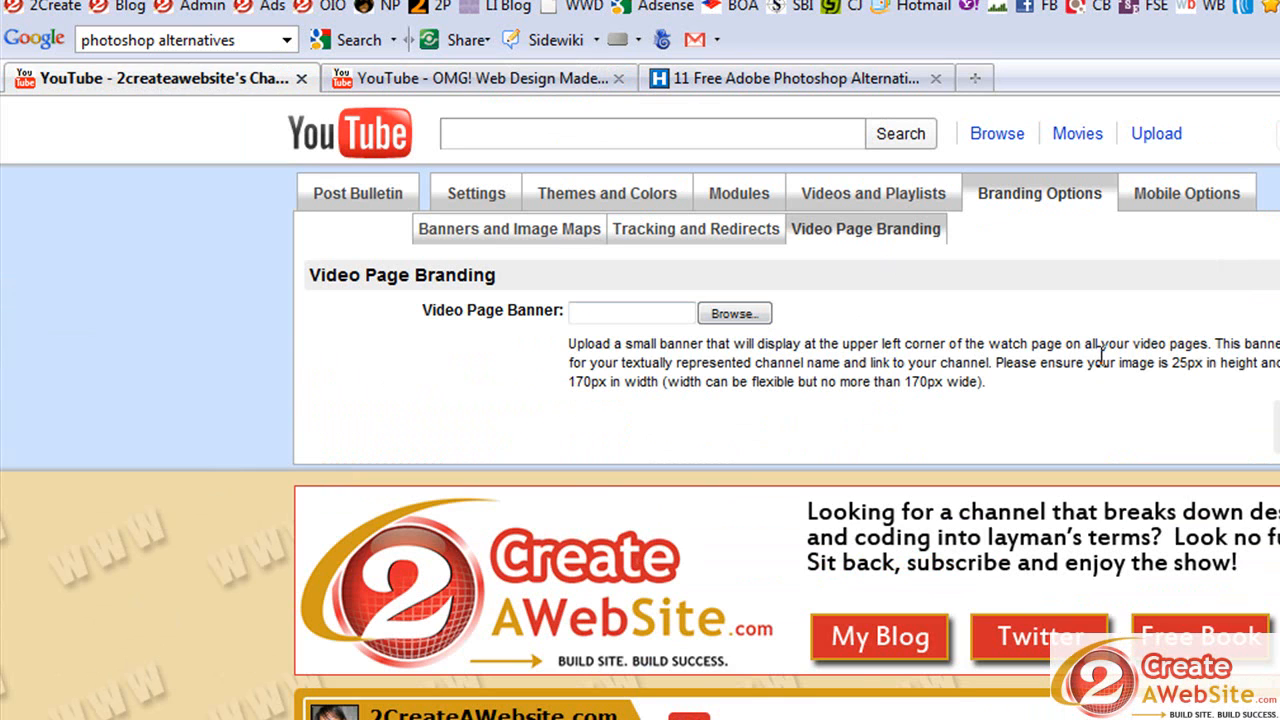